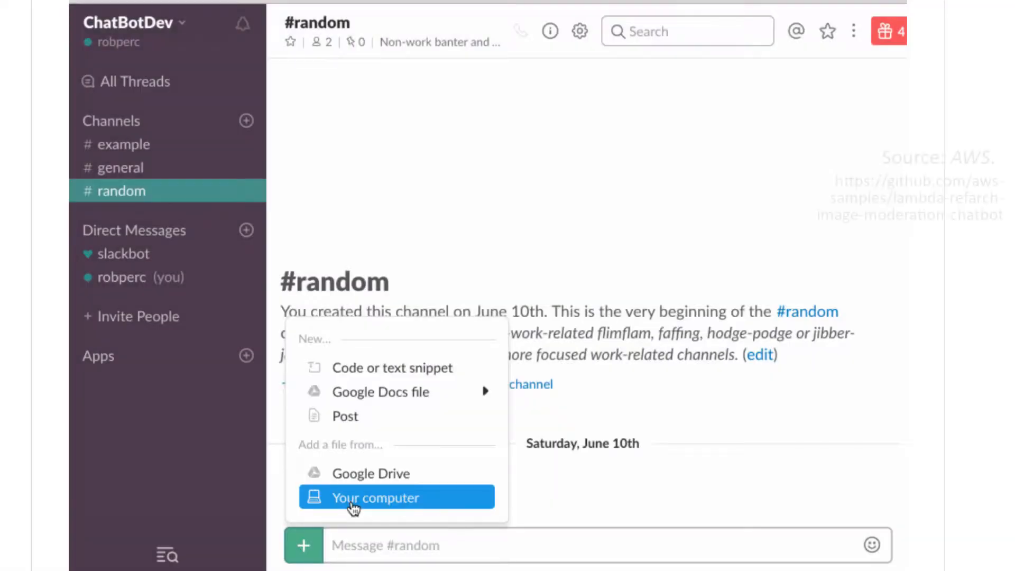
Share Yoga.jpg from the computer to #random with the comment 'Hey c'
click(375, 496)
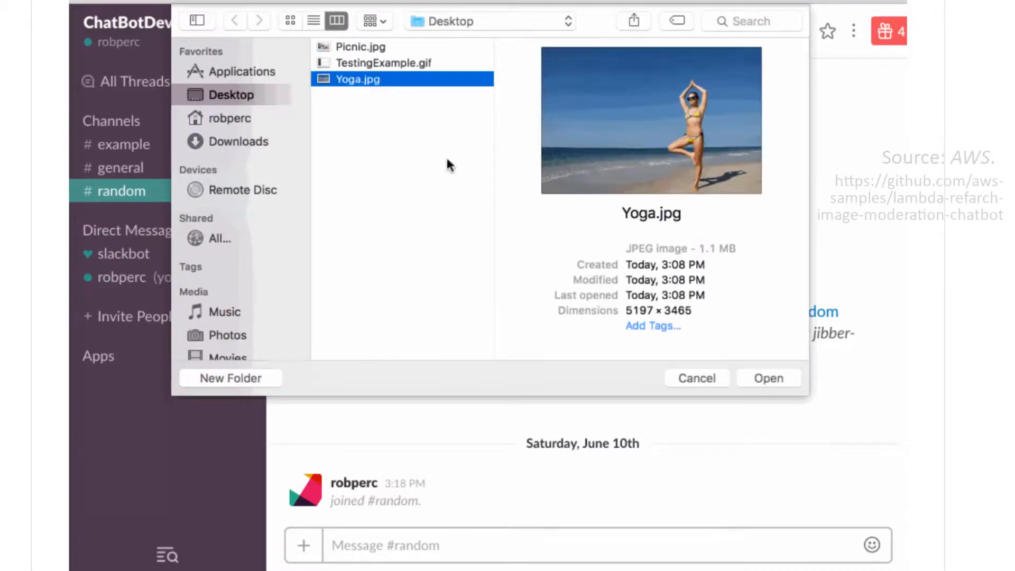
click(767, 378)
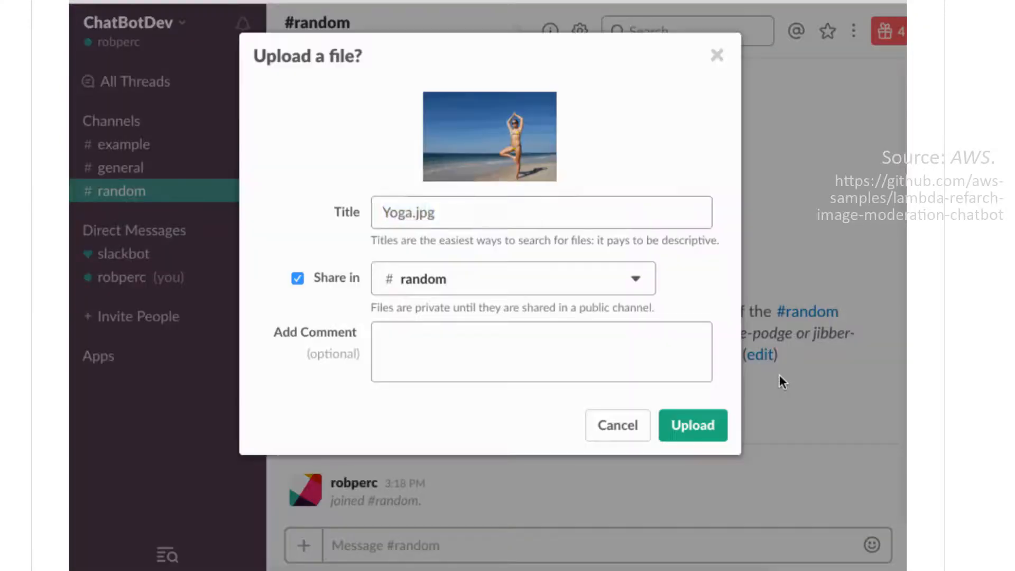
text(Hey c)
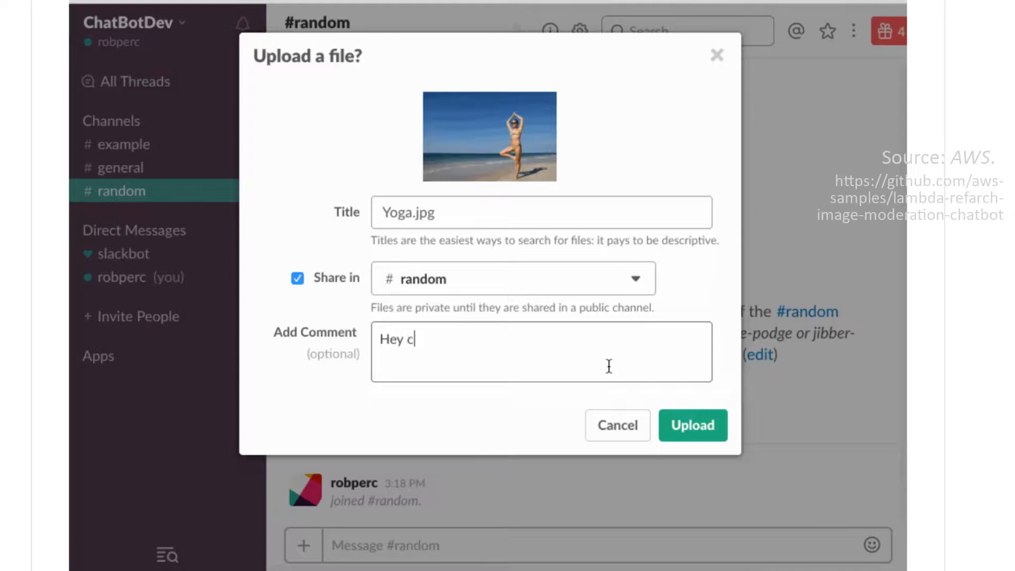
click(691, 425)
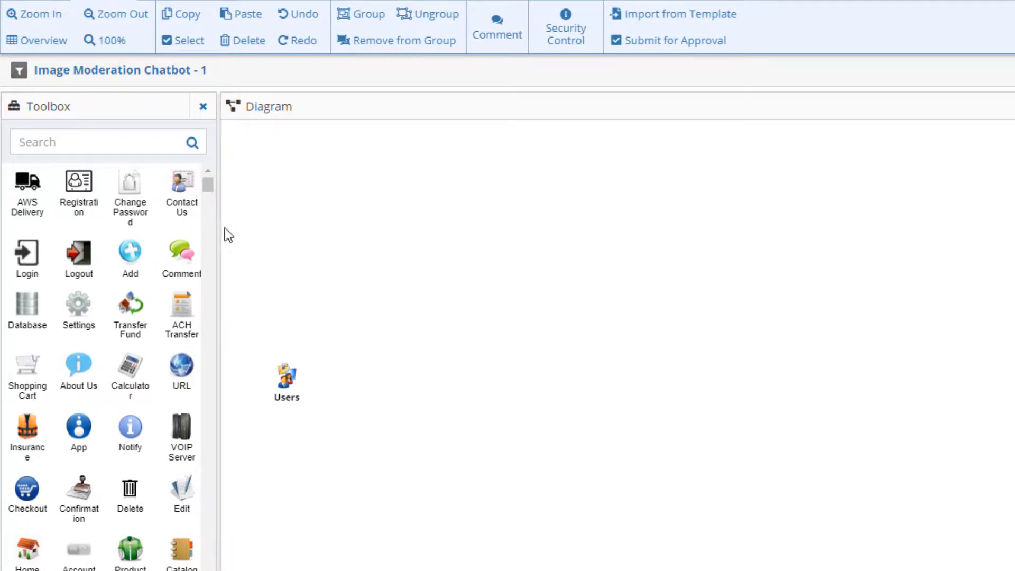
Find Chat, AWS API Gateway and AWS Lambda in the Toolbox and place them beside Users
text(ch)
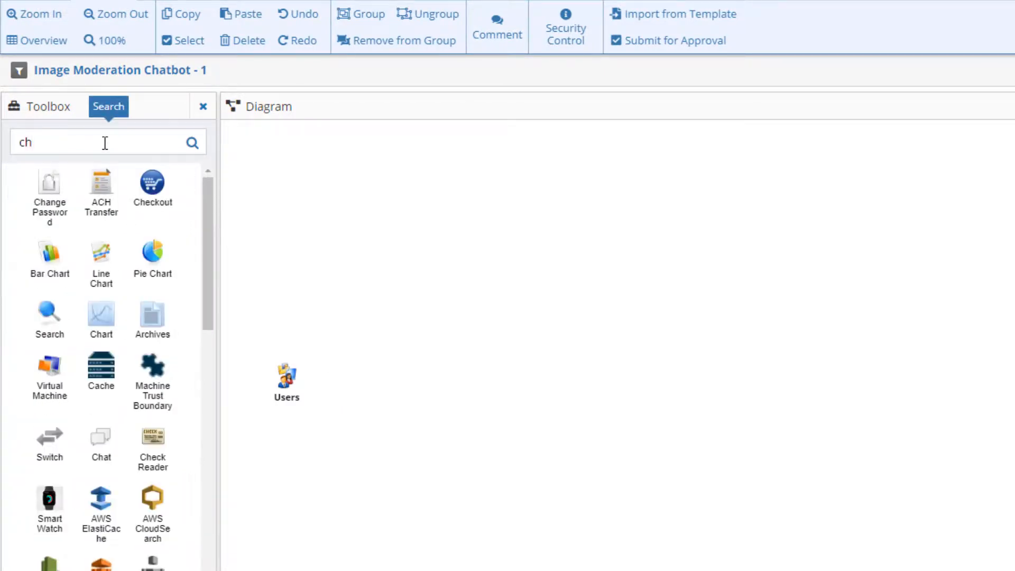
text(api)
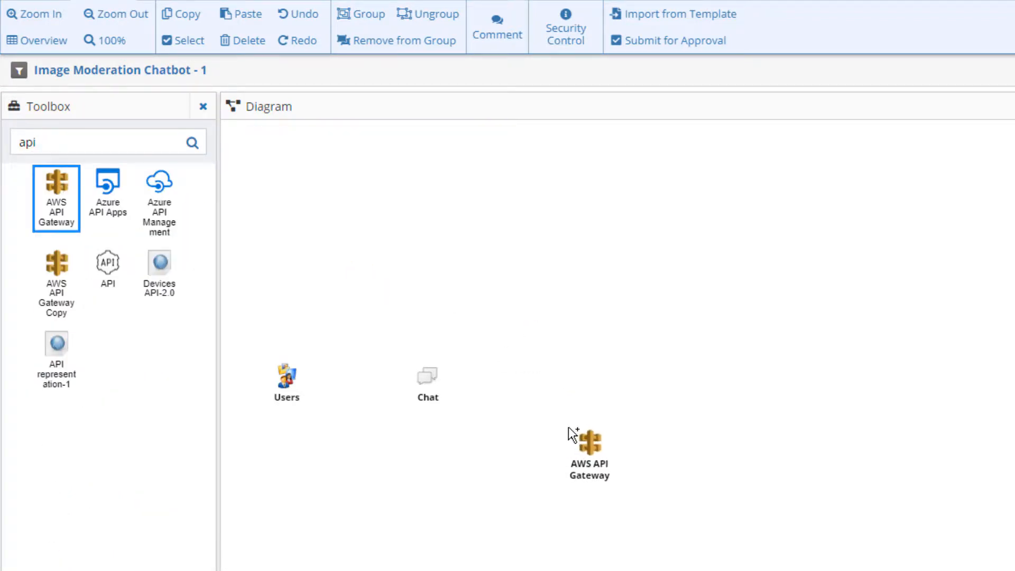
click(587, 445)
text(r)
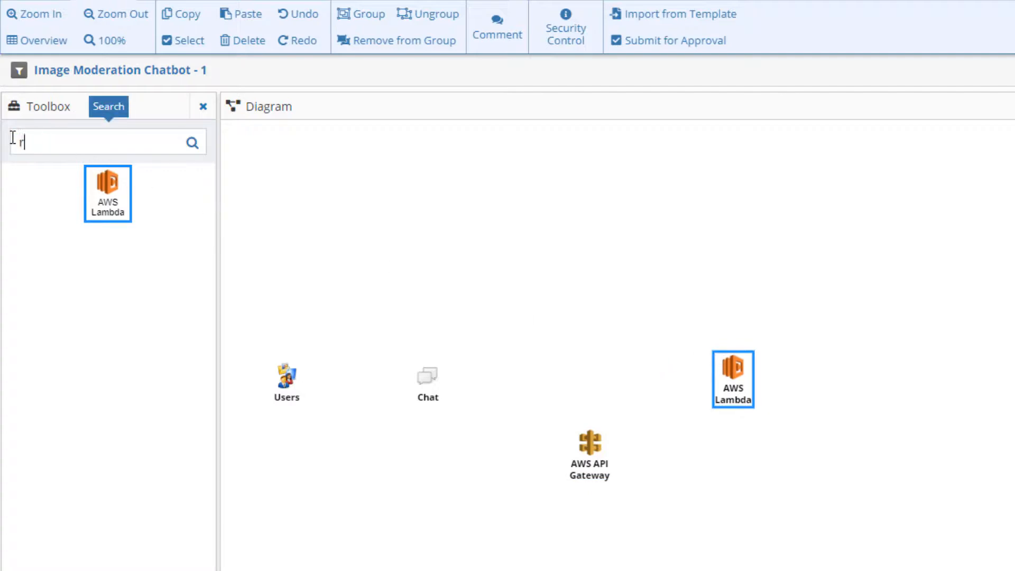
Search 'rek' and place AWS Rekognition up and right of AWS Lambda
text(e)
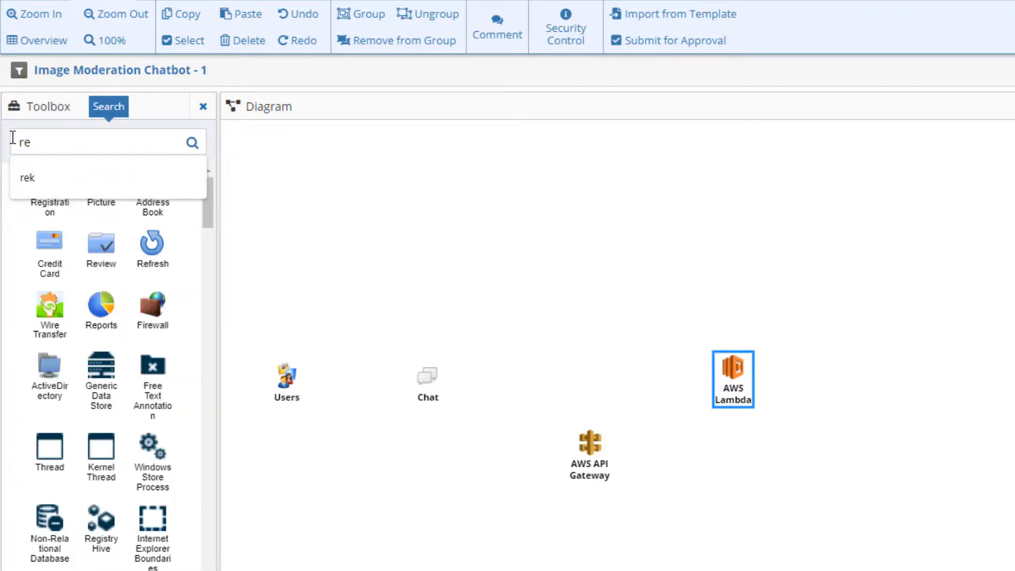
text(k)
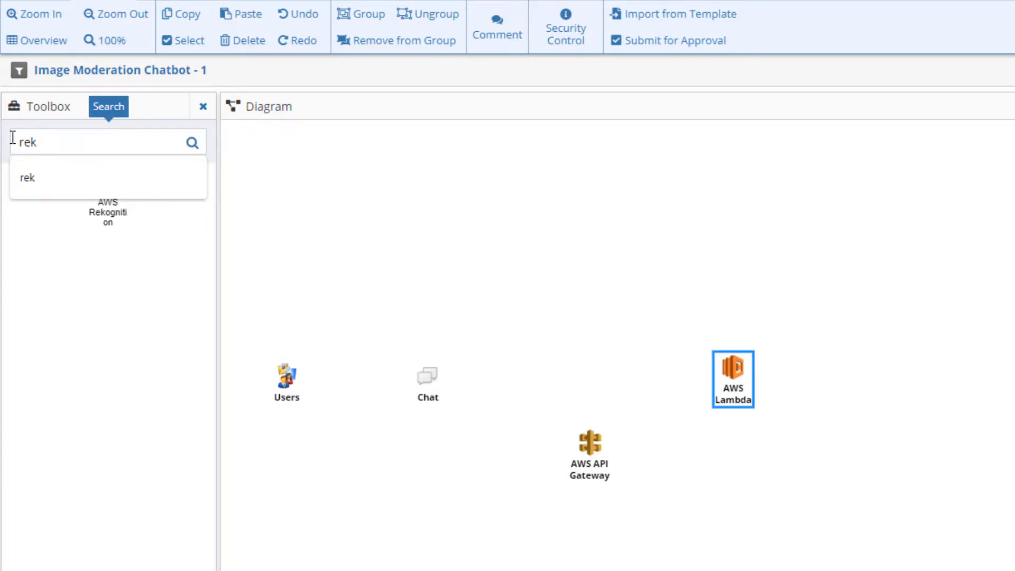
click(27, 178)
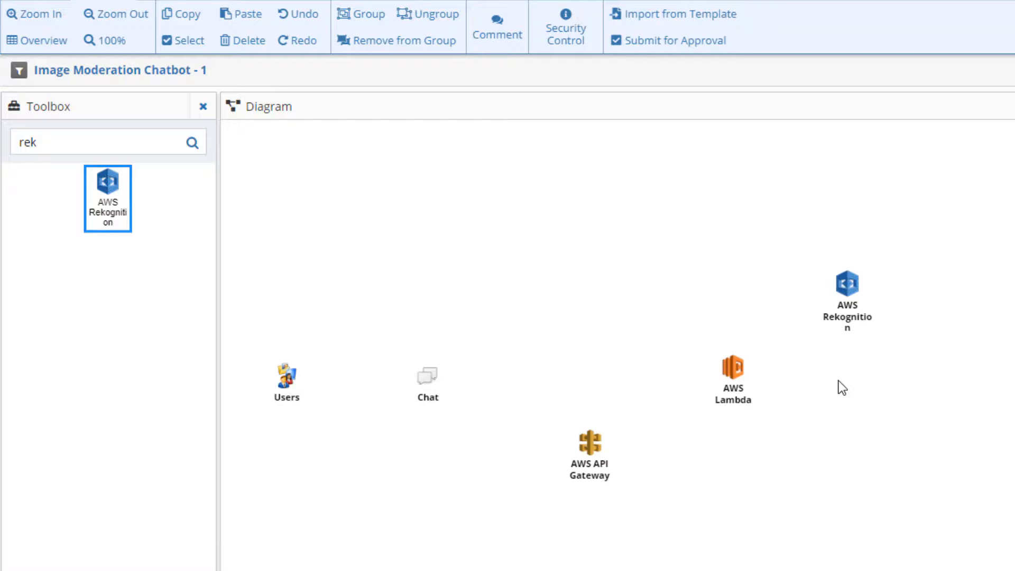
mouse_move(852, 368)
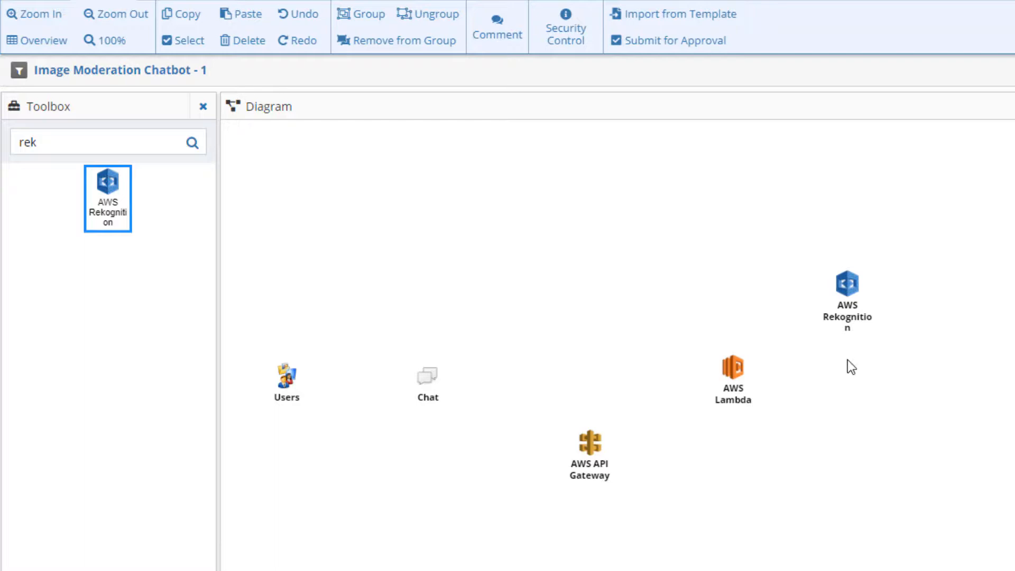
mouse_move(899, 253)
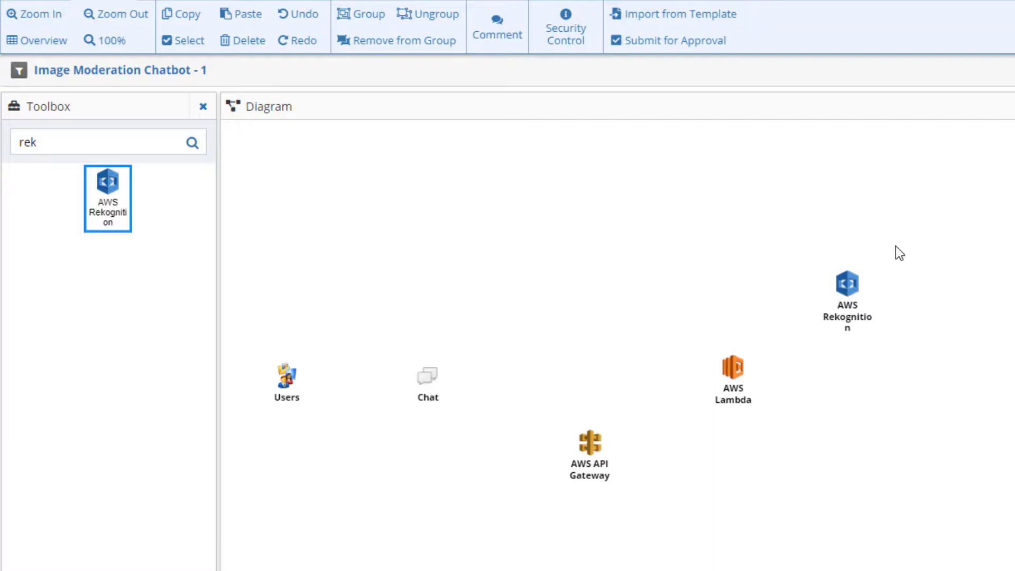
mouse_move(847, 317)
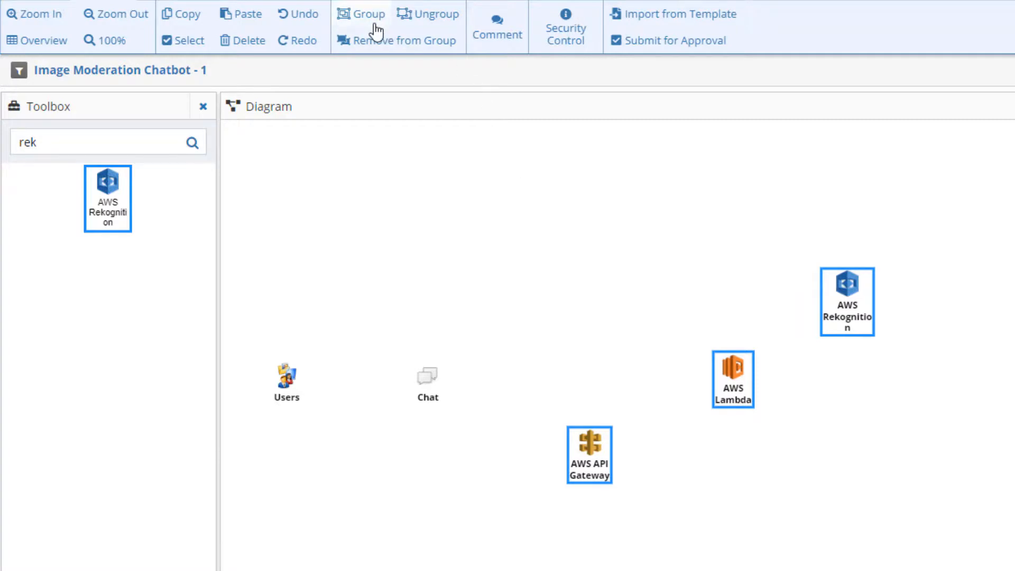
Group API Gateway, Lambda and Rekognition into a container designated AWS VPC
click(362, 14)
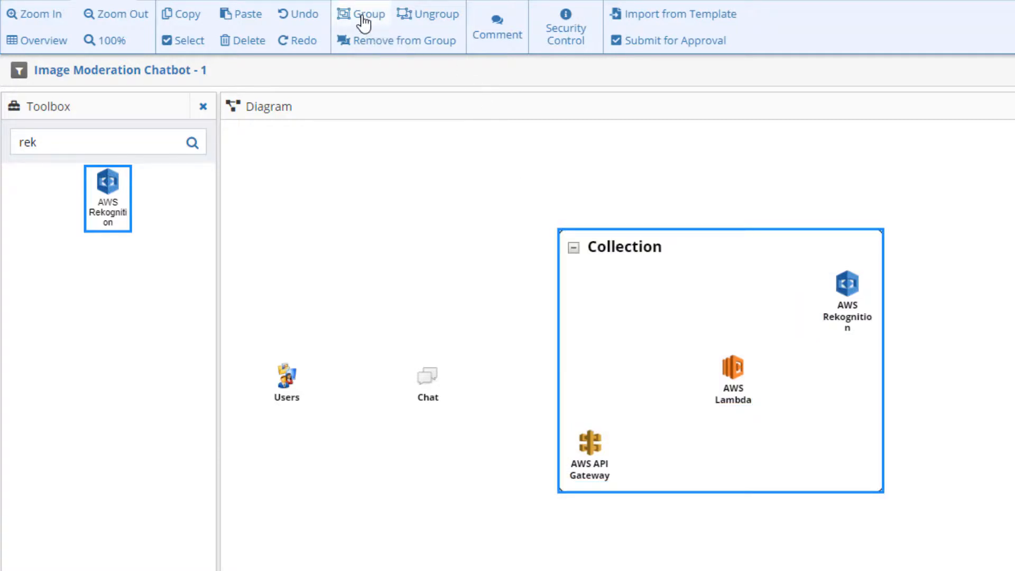
mouse_move(619, 261)
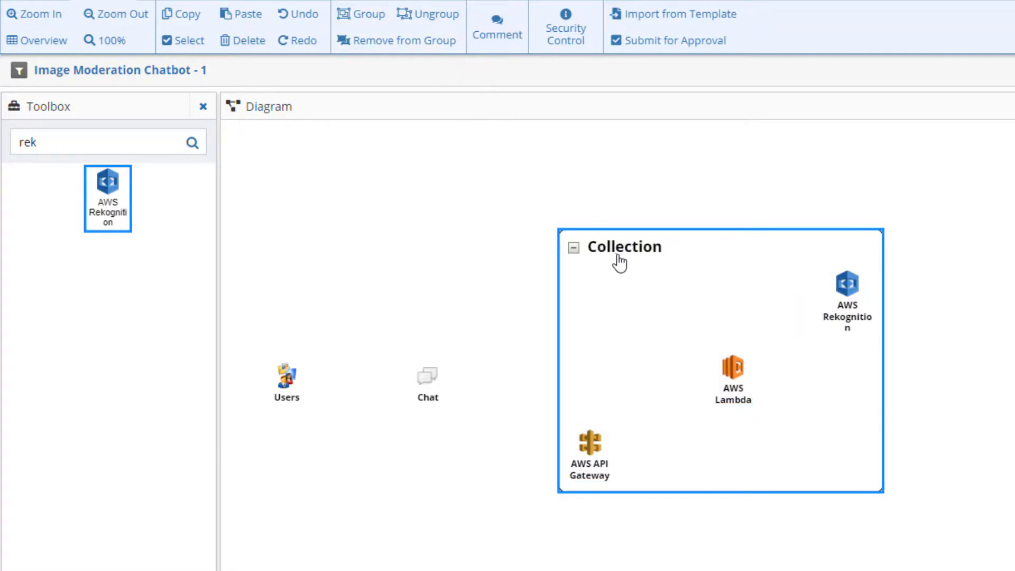
right_click(620, 250)
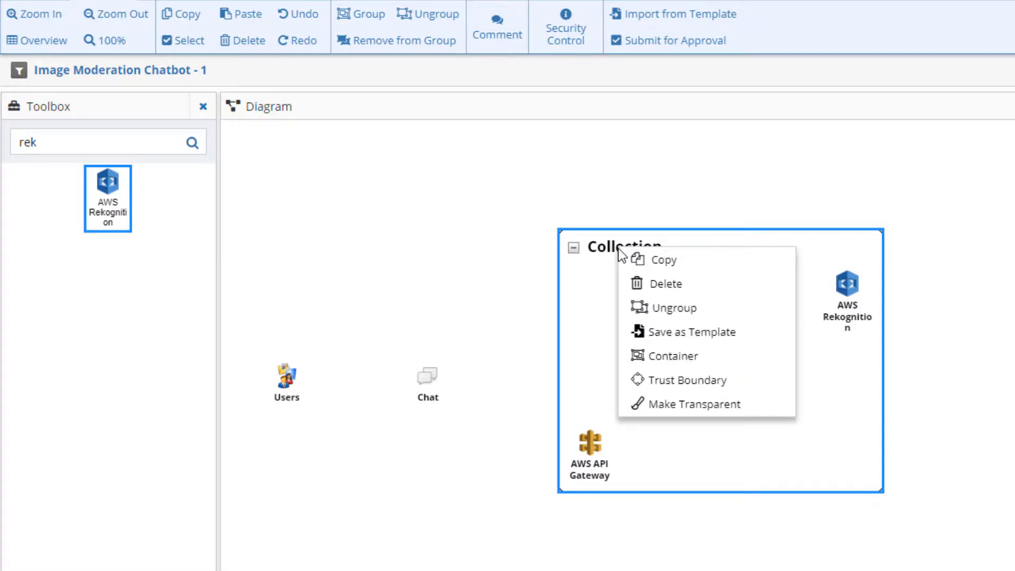
mouse_move(674, 356)
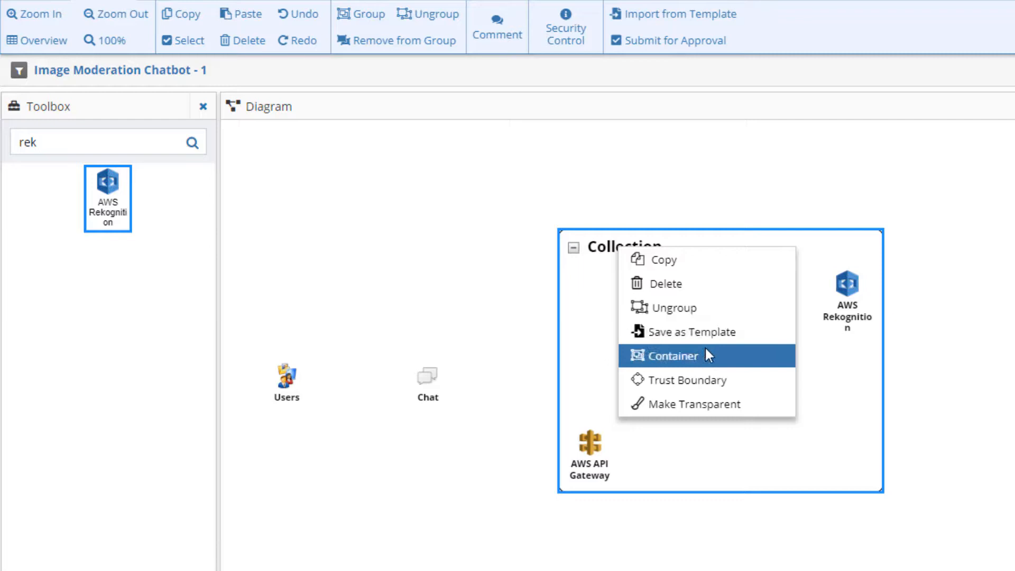
mouse_move(712, 362)
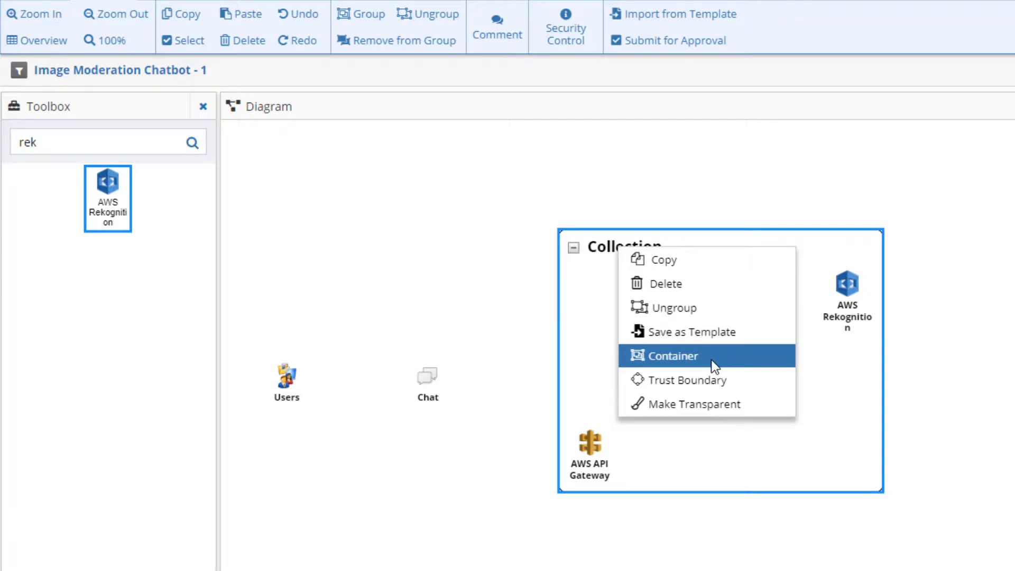
click(674, 355)
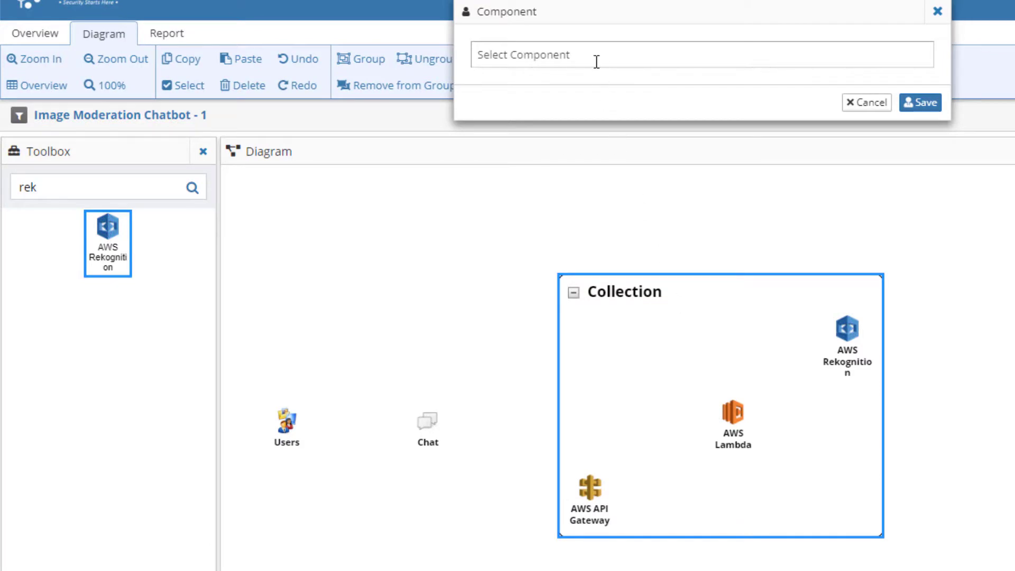
text(aws)
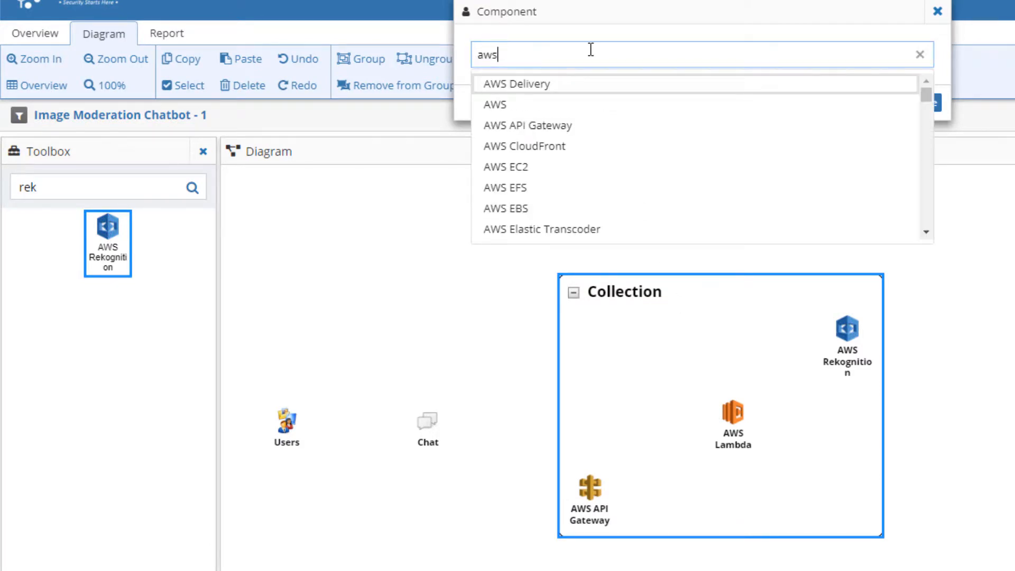
text(v)
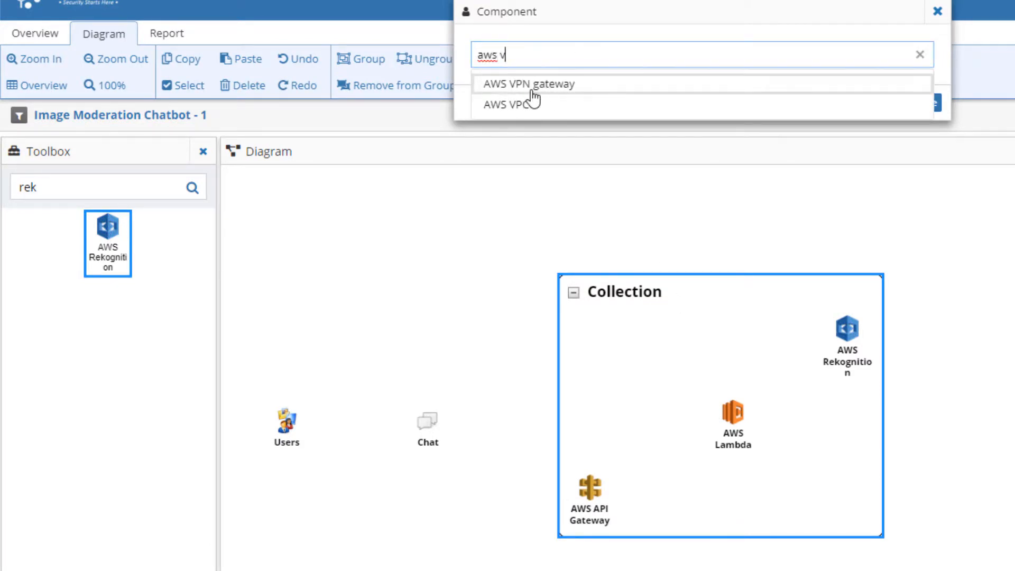
click(512, 104)
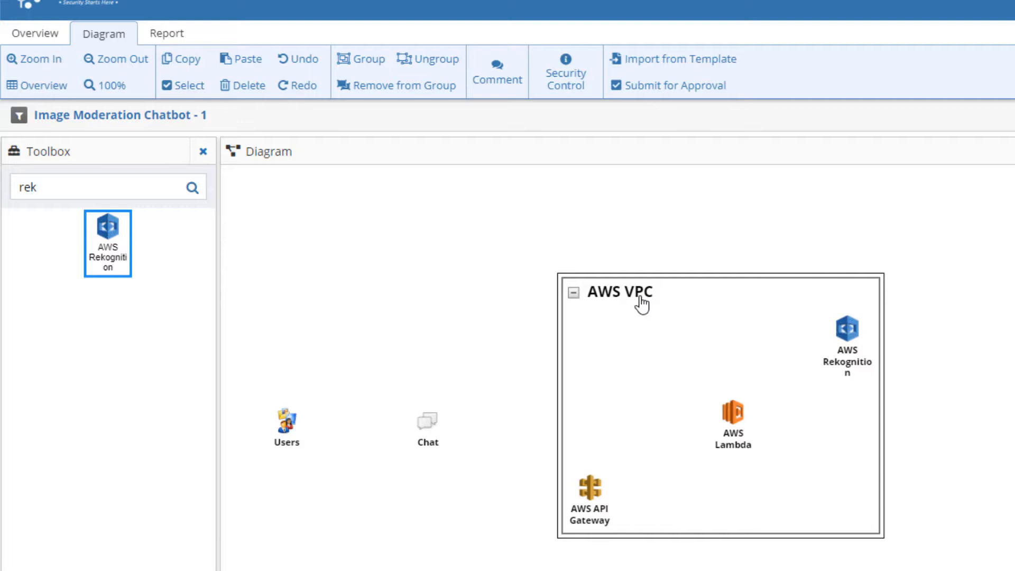
mouse_move(618, 298)
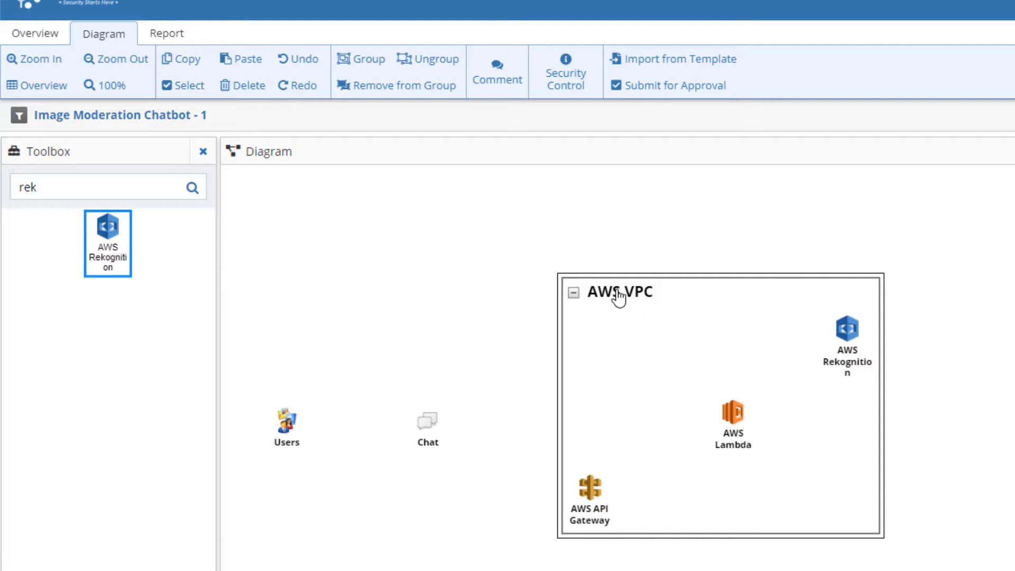
Wrap the AWS VPC container in an outer trust boundary set to AWS Region
click(621, 292)
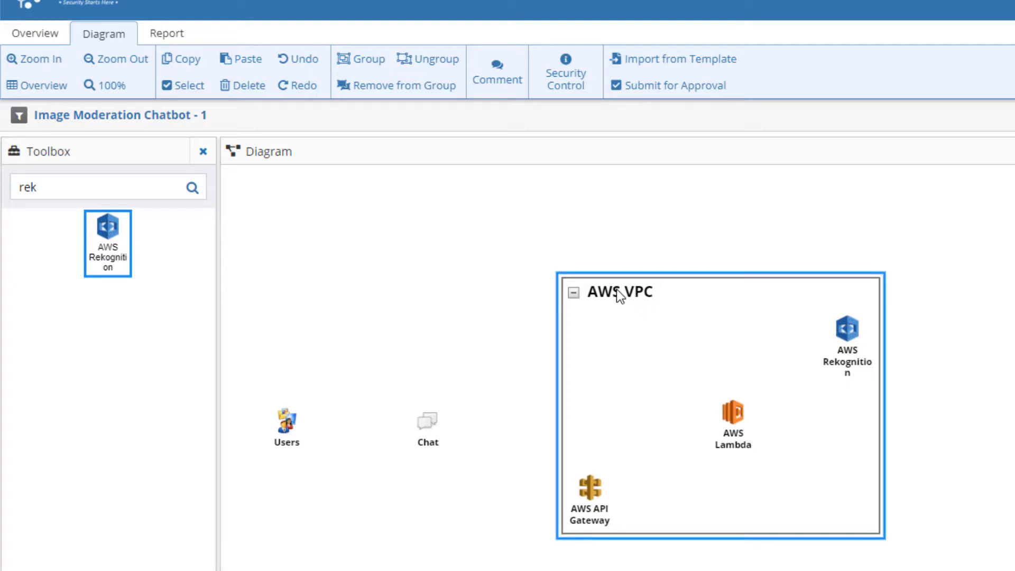
mouse_move(368, 65)
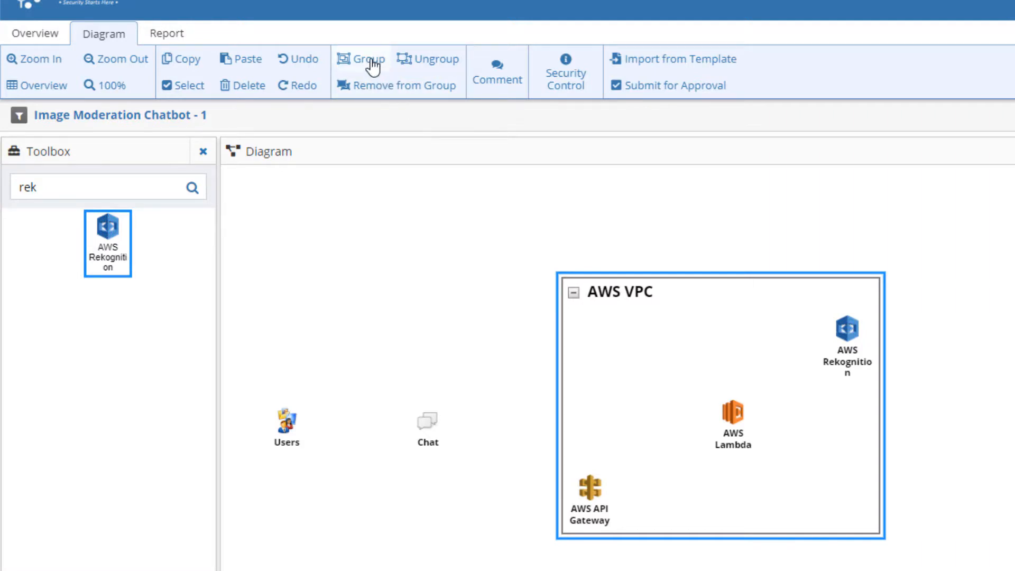
click(362, 60)
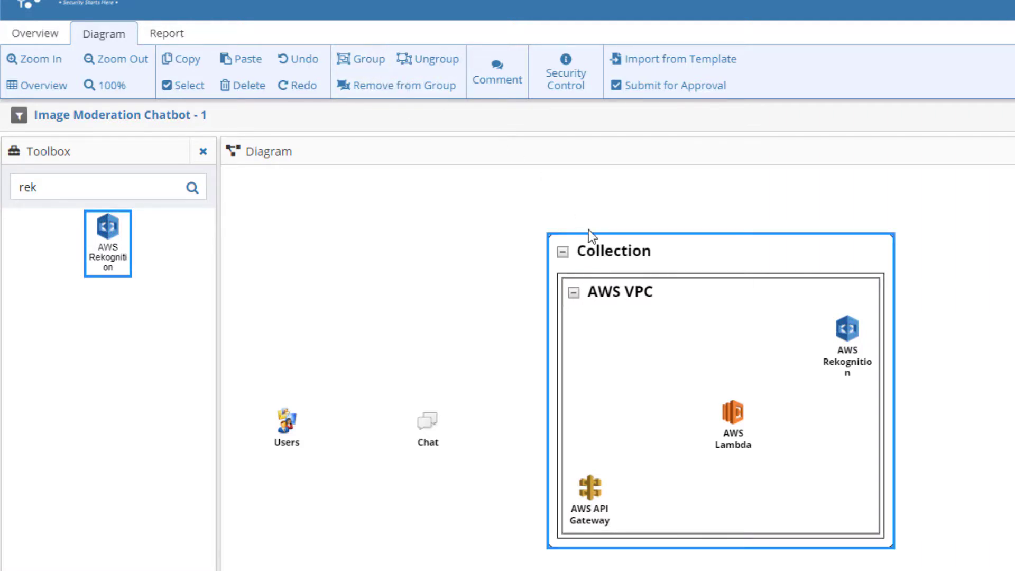
right_click(613, 262)
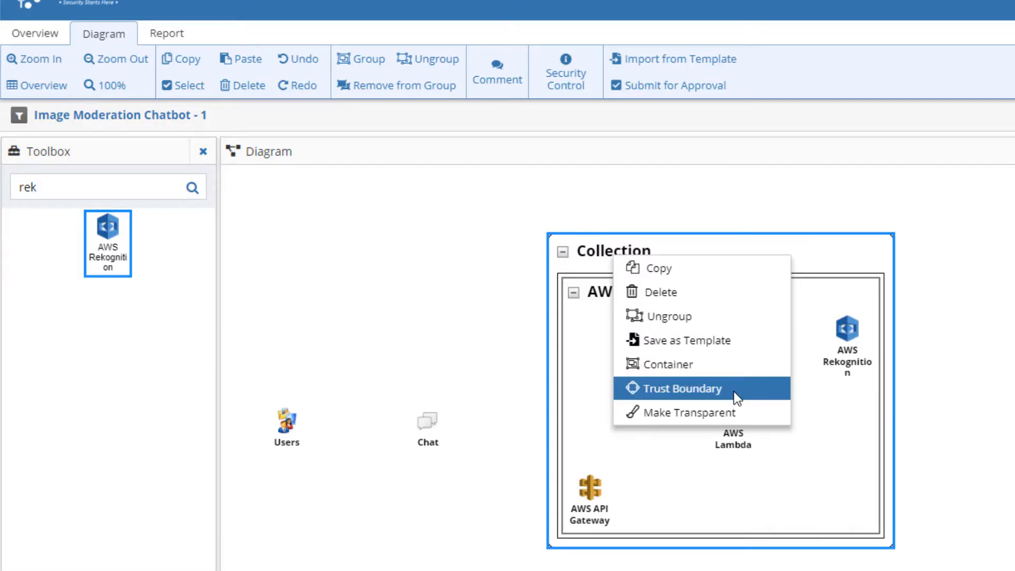
click(681, 388)
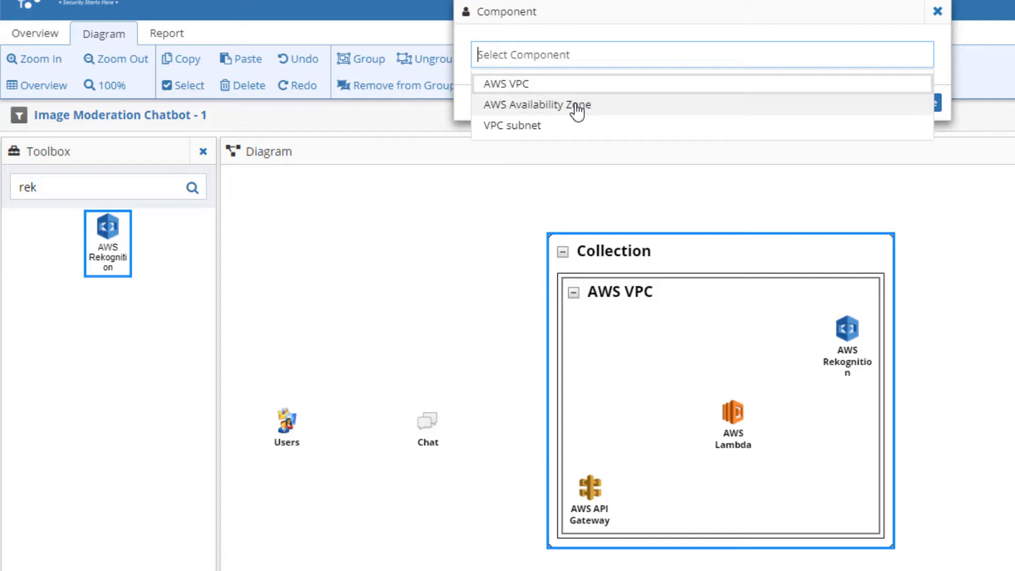
click(536, 105)
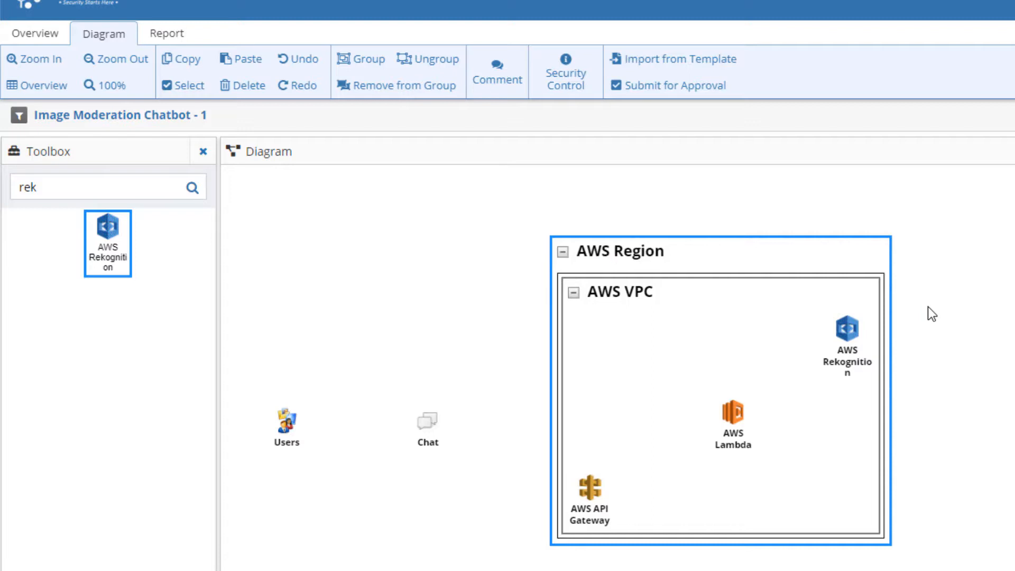
mouse_move(331, 473)
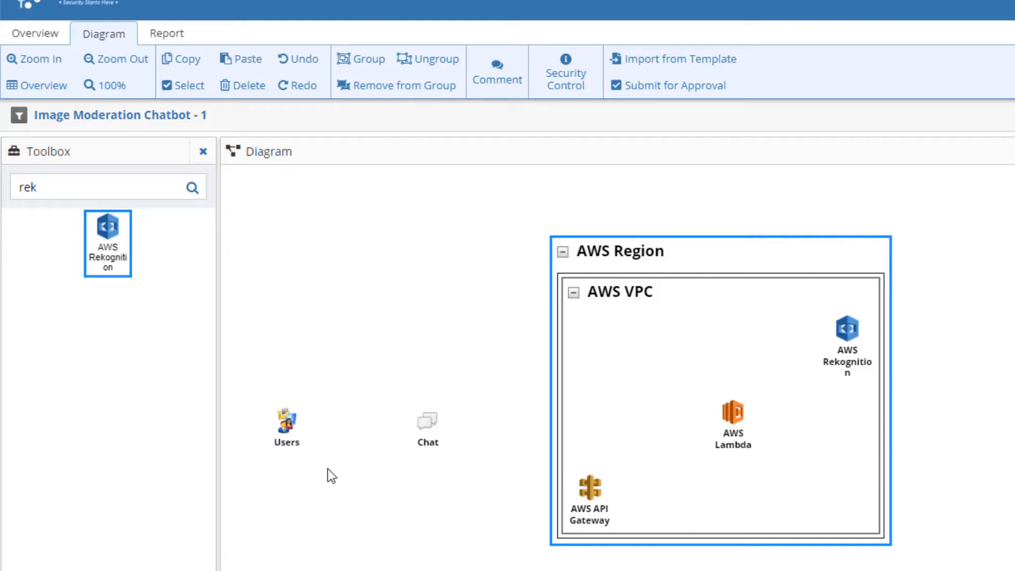
Place AWS Rekognition in the AWS VPC and link AWS Lambda to it over HTTPS
click(286, 423)
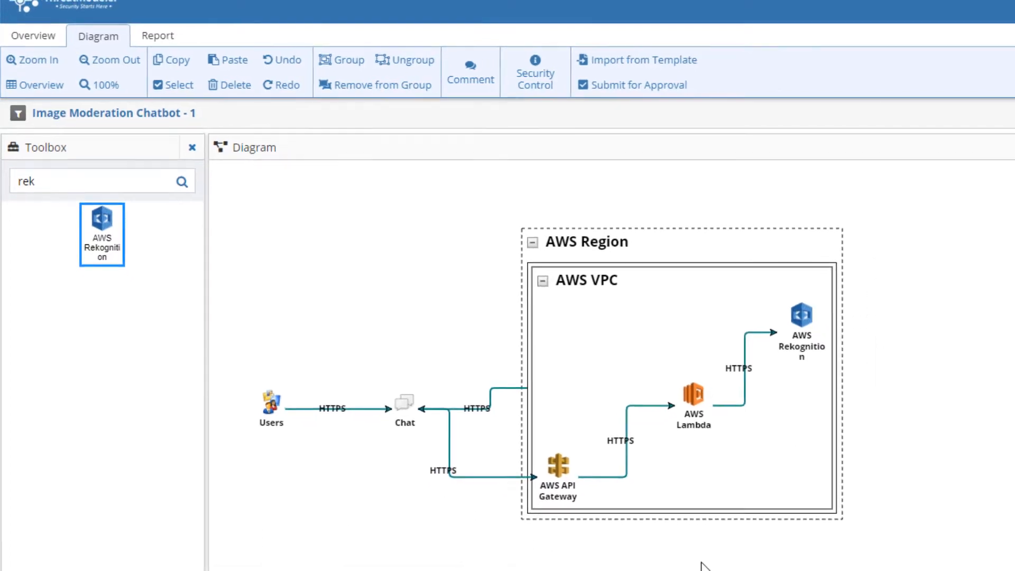
click(109, 59)
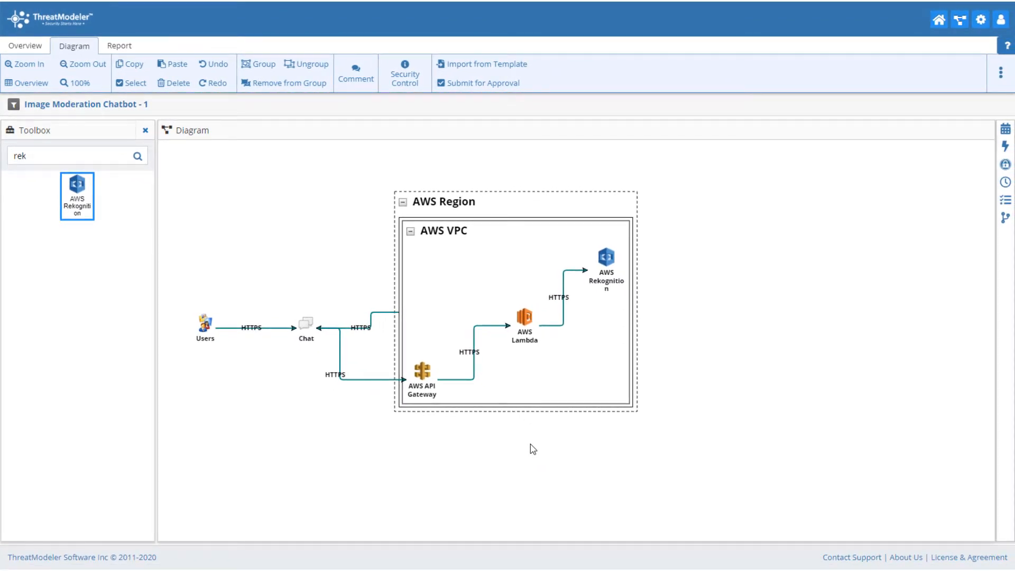
click(421, 374)
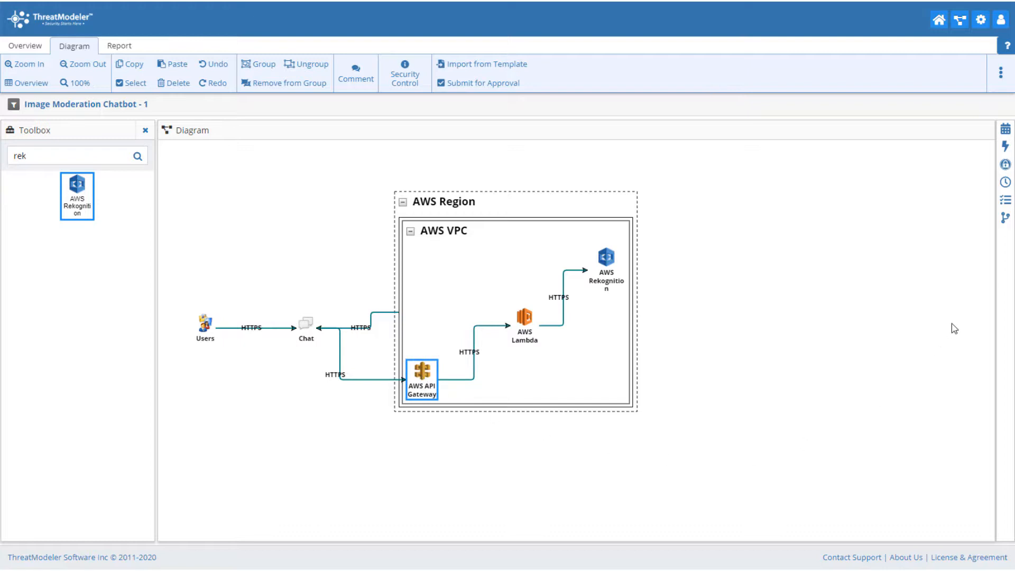
Show AWS API Gateway's properties and start adding widgets to it
click(1005, 111)
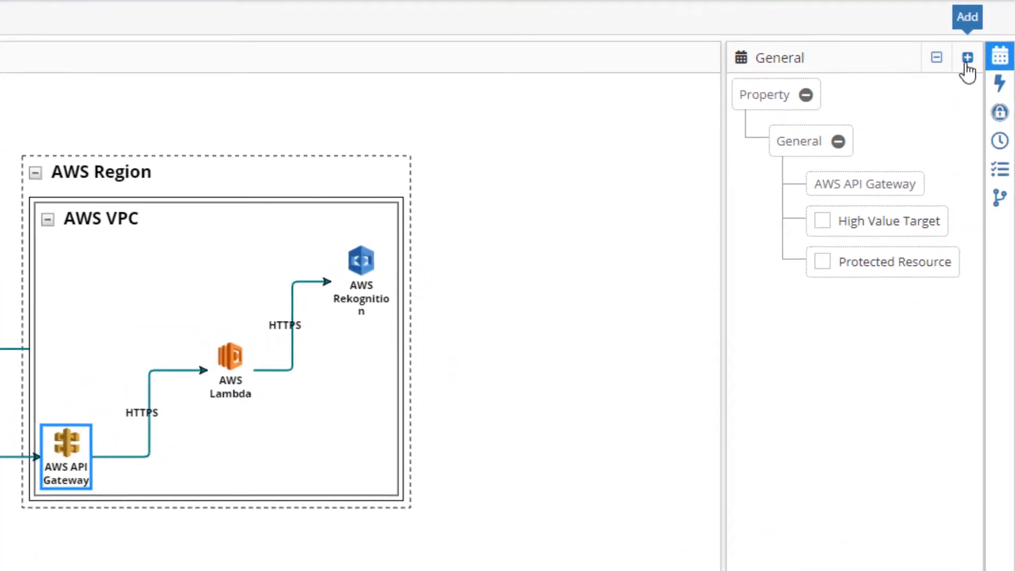
click(967, 58)
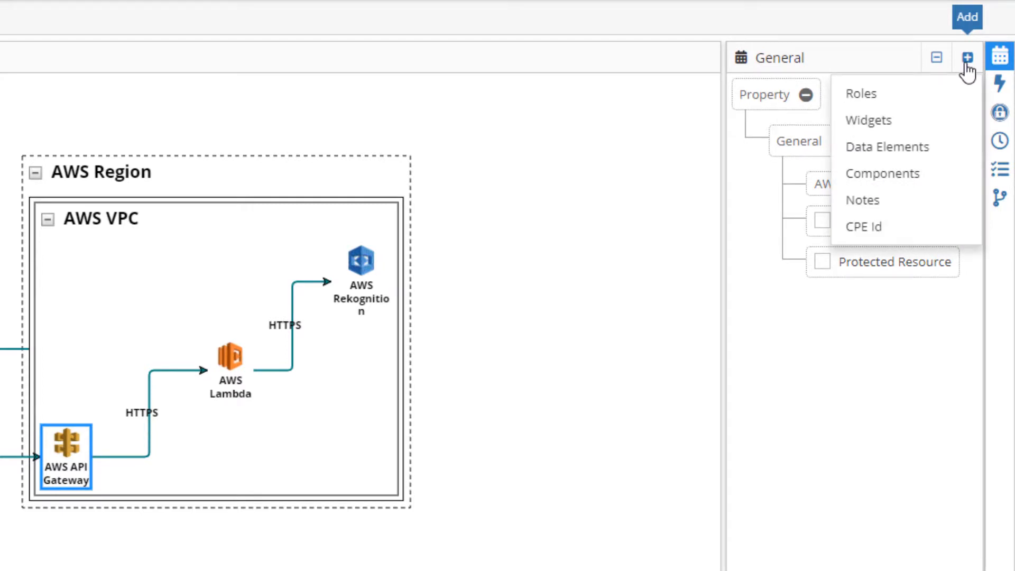
mouse_move(867, 120)
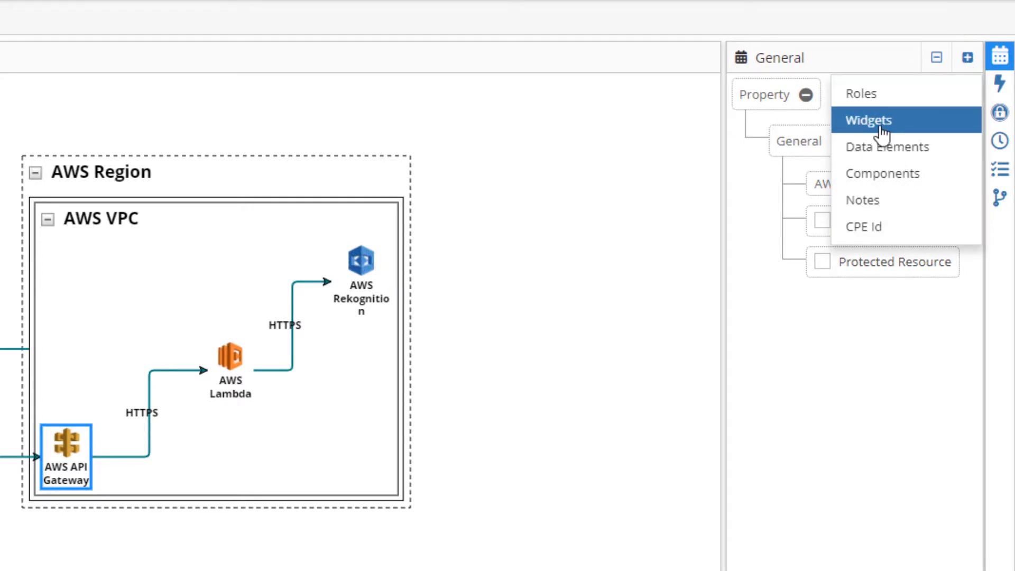
click(868, 120)
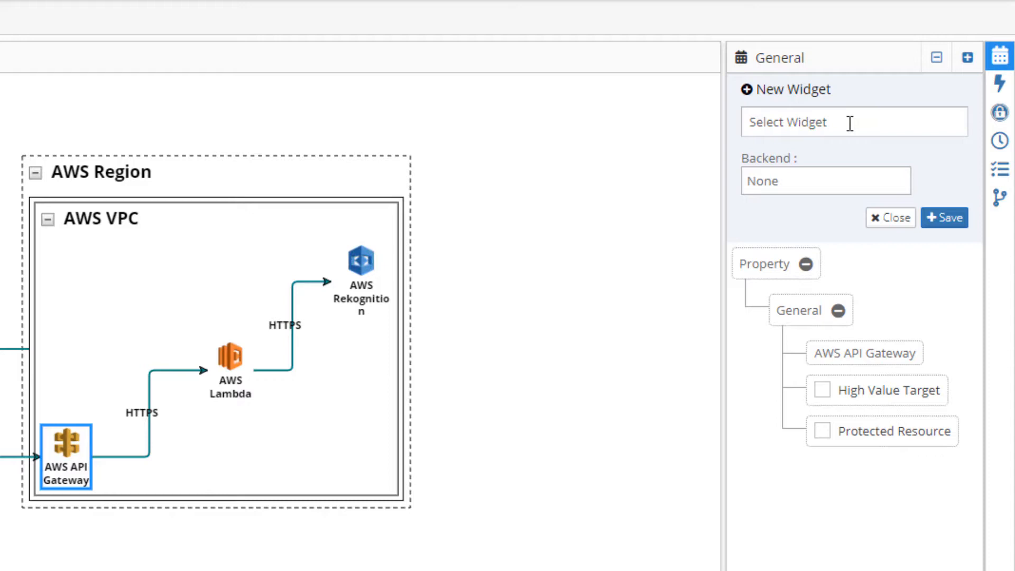
click(853, 121)
text(e)
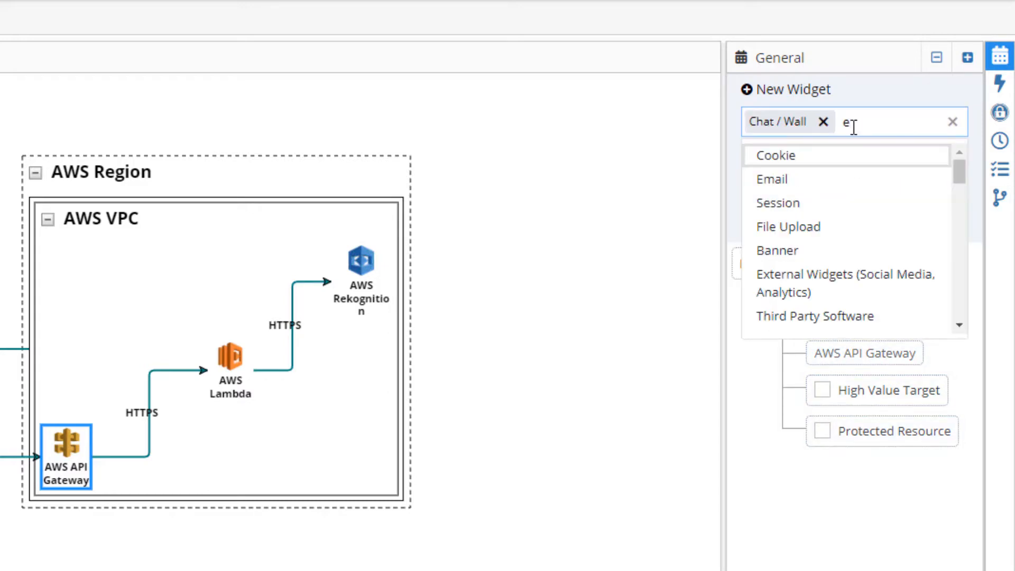
Add Chat / Wall, External Widgets, Third Party Software, SMS Functionality and URL widgets and save
click(843, 283)
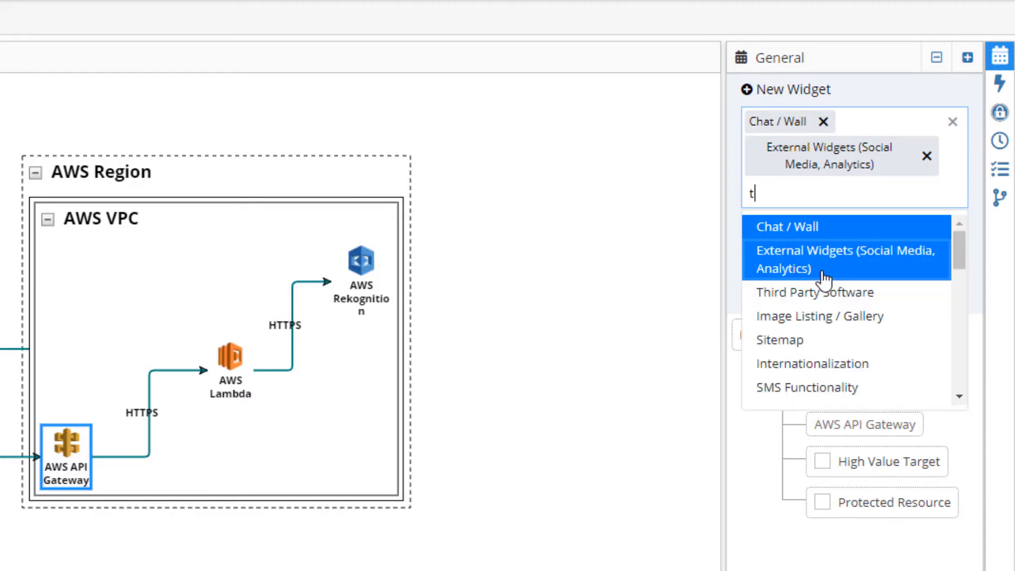
click(817, 292)
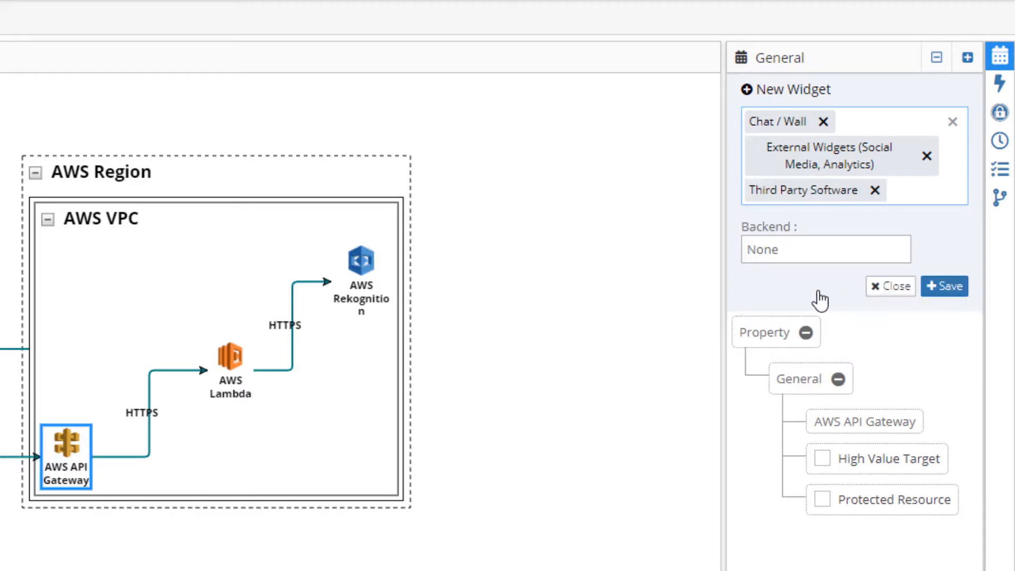
text(SMS Functionality URL)
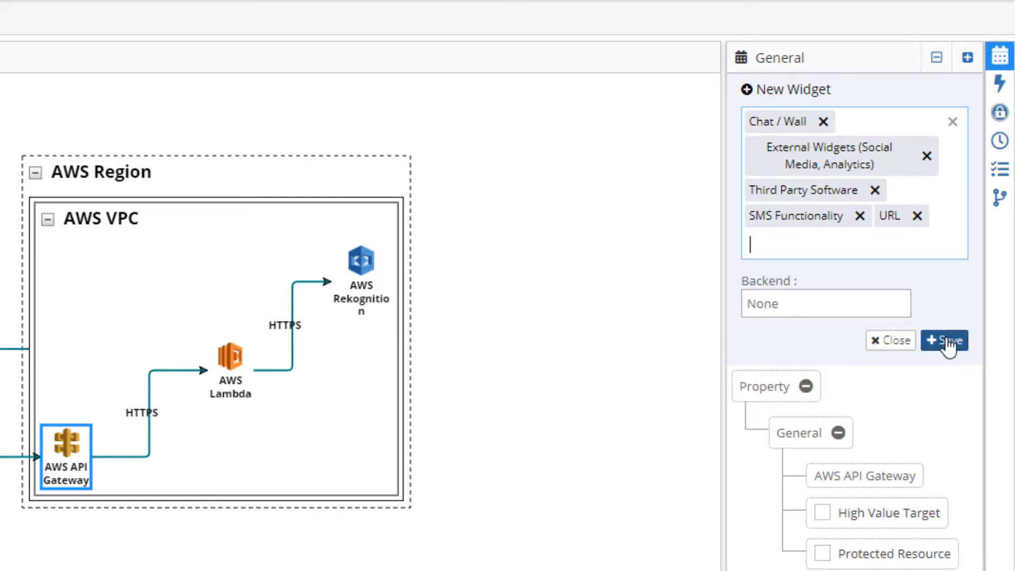
click(944, 339)
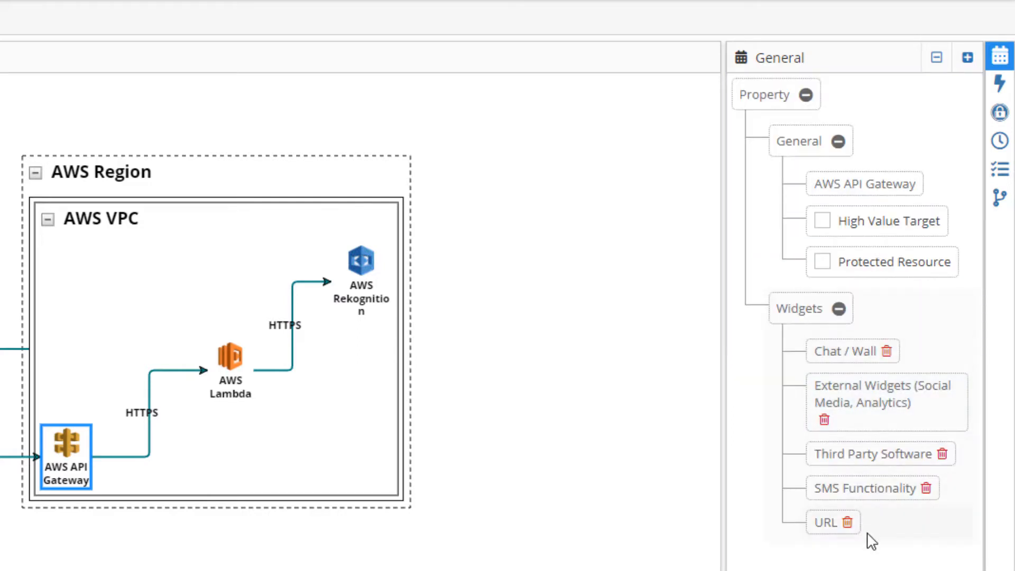
click(229, 353)
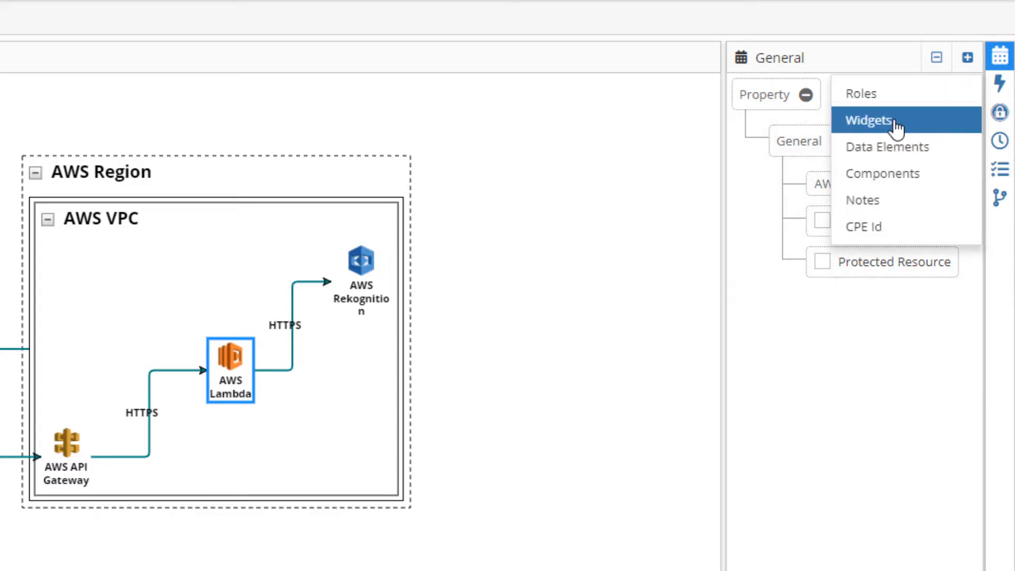
Give AWS Lambda the FileDownload, delete and Custom Authentication widgets and save
click(865, 120)
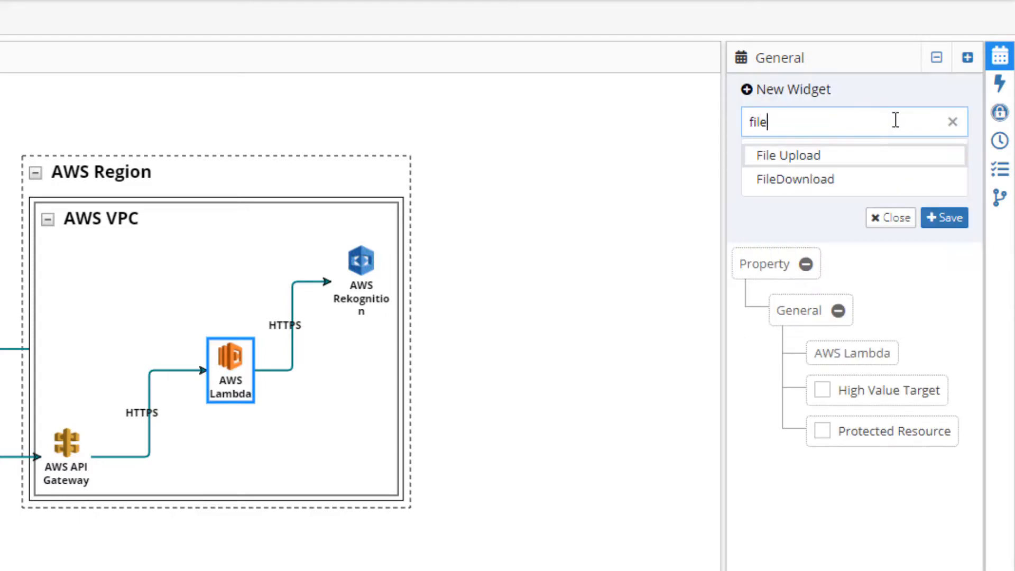
click(796, 180)
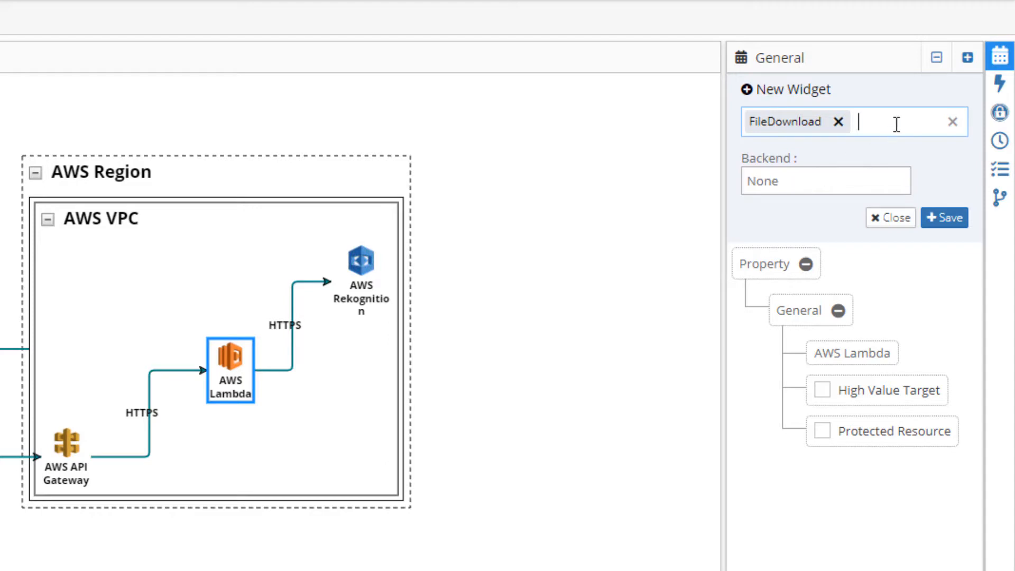
text(delete)
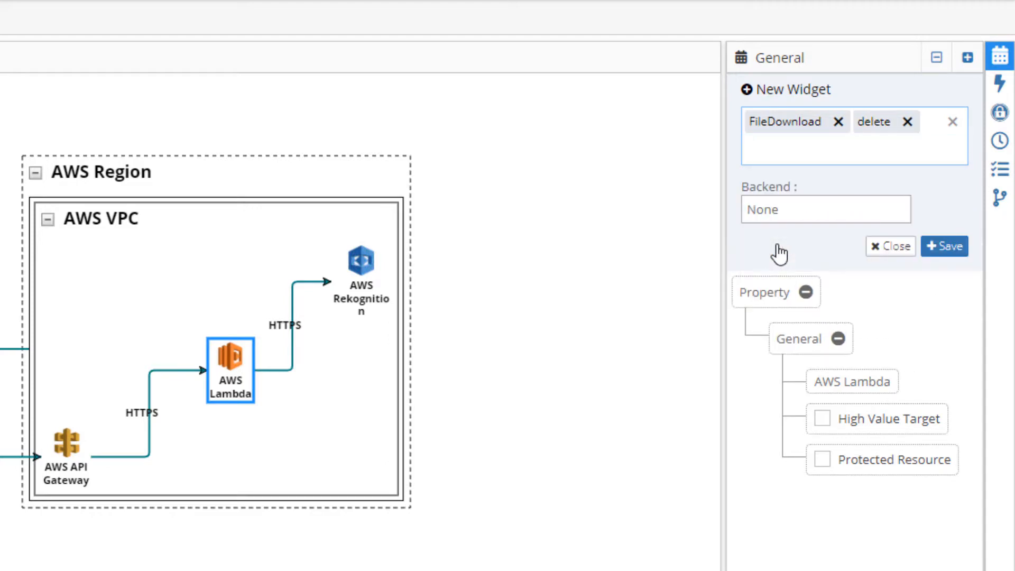
text(Custom Authentication)
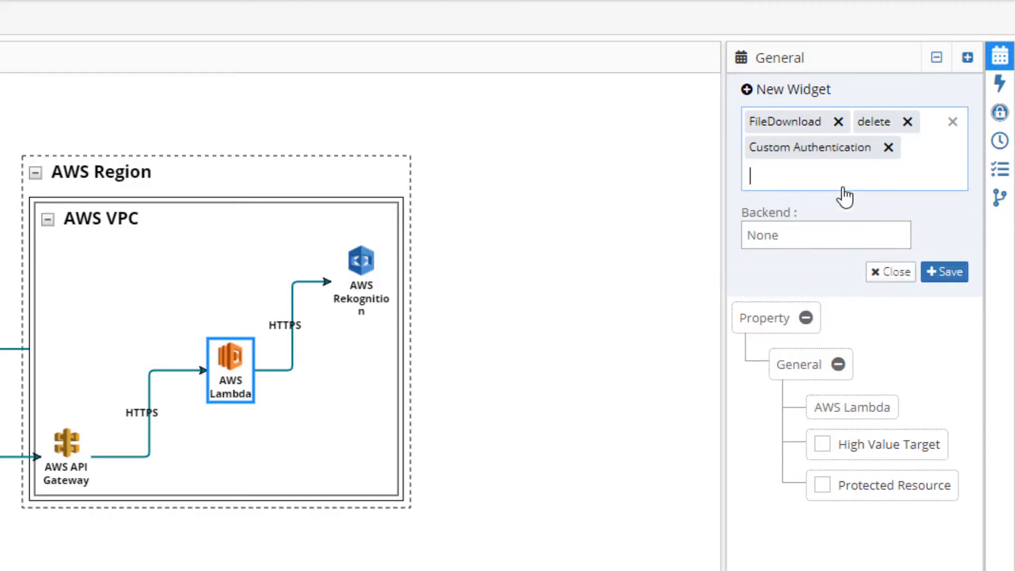
click(944, 272)
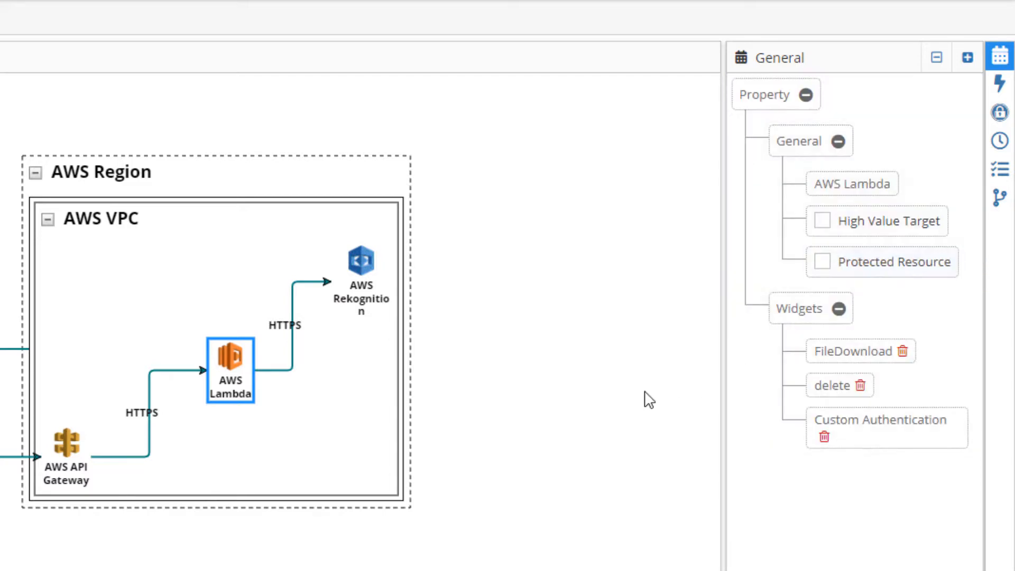
click(101, 218)
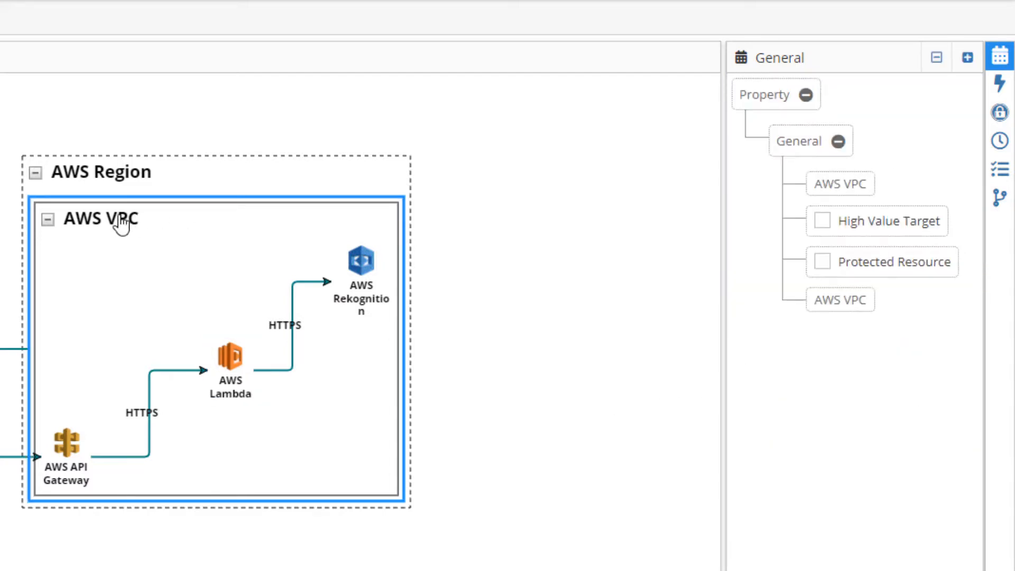
mouse_move(966, 57)
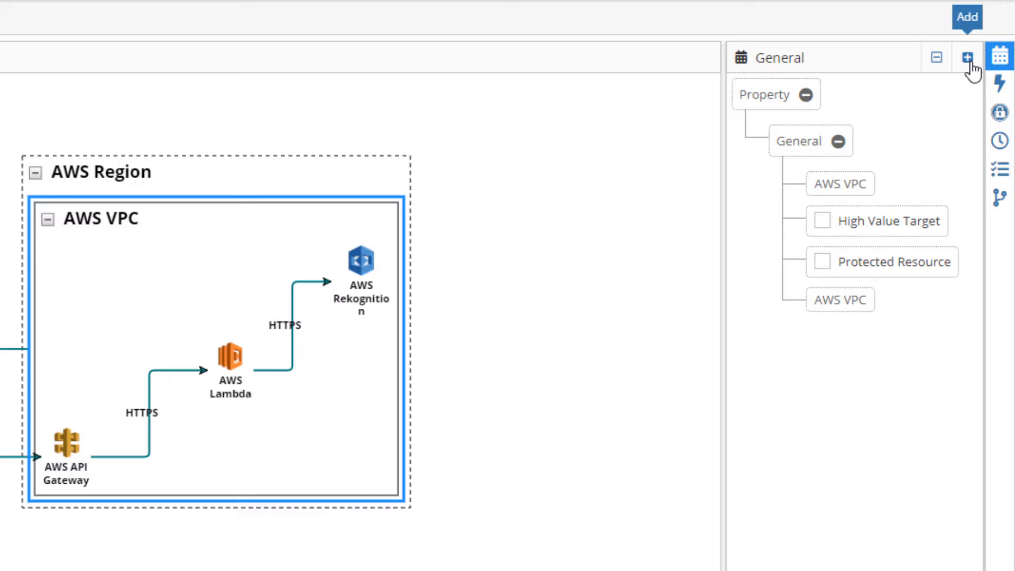
Add AWS S3, AWS CloudFormation and another matching AWS service as components of the AWS VPC
click(967, 57)
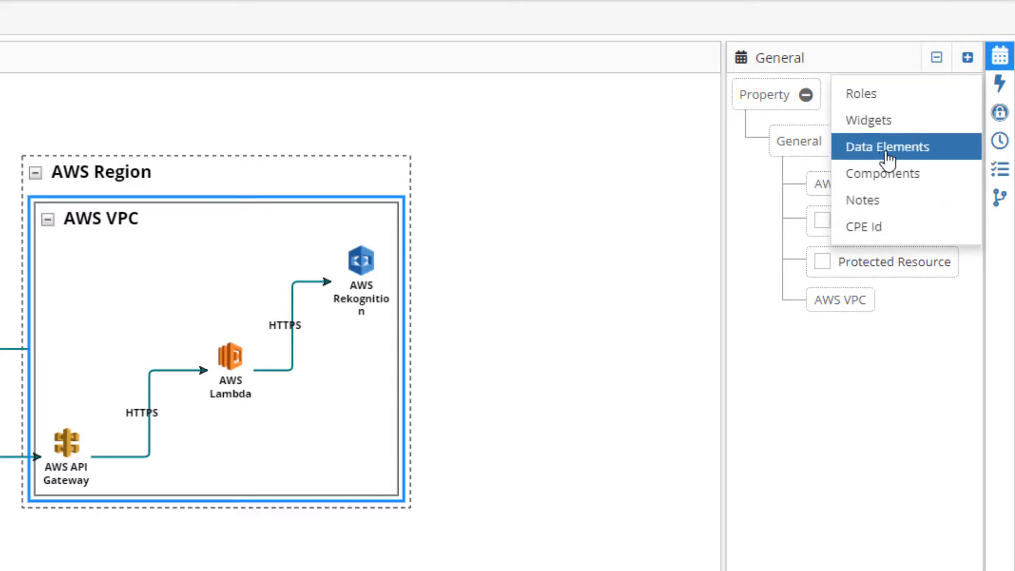
click(881, 173)
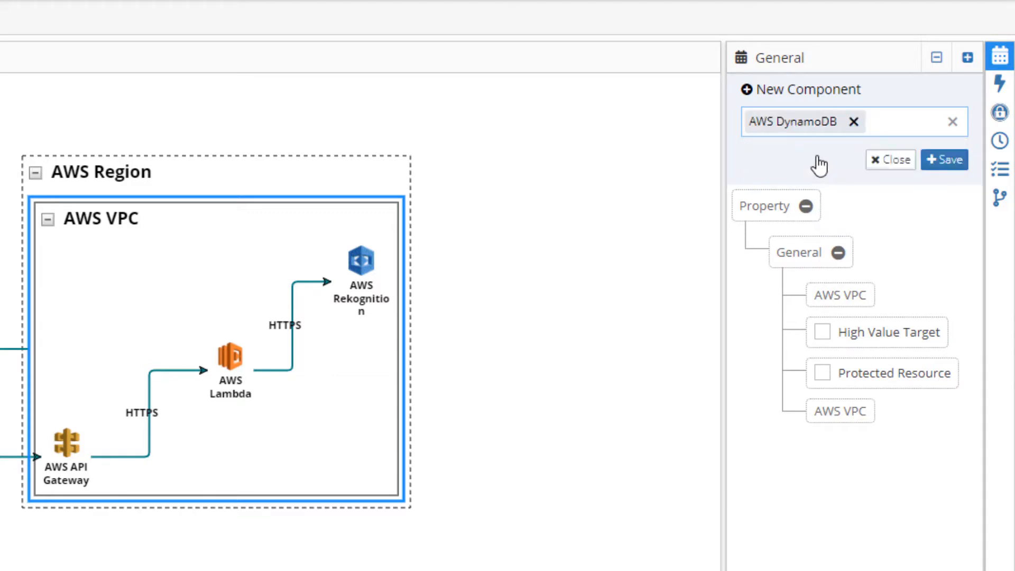
text(s3)
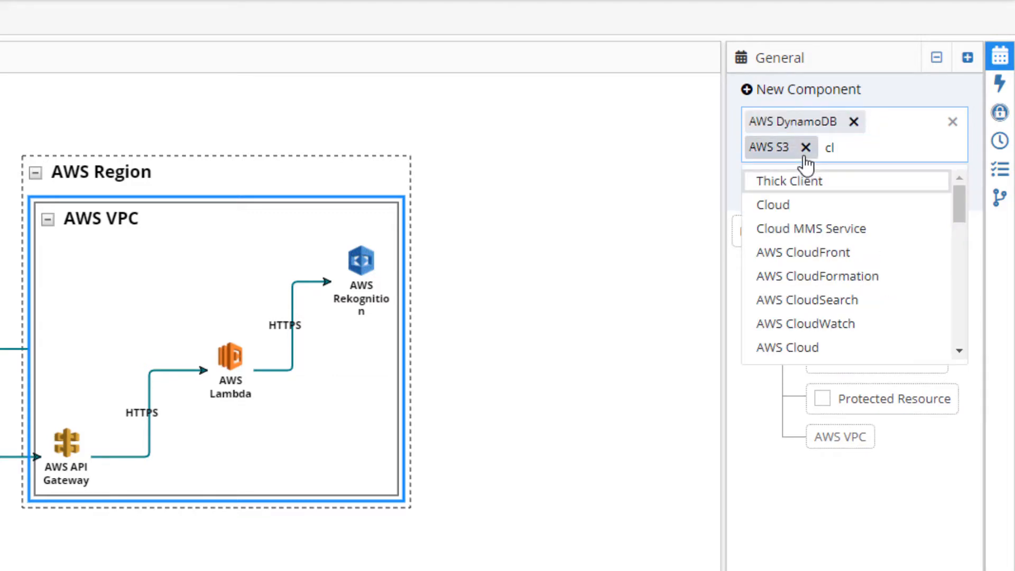
click(816, 275)
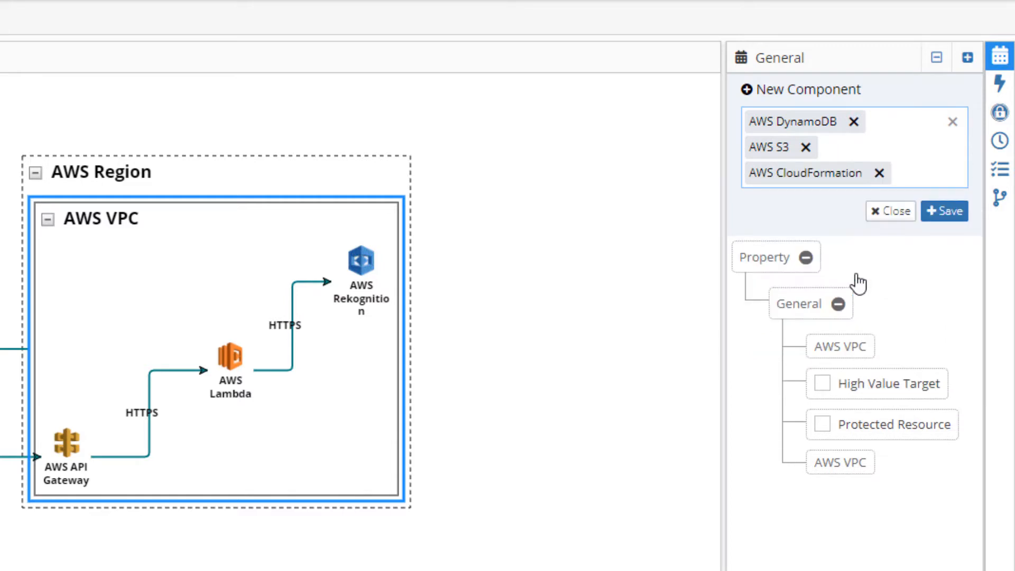
text(aws i)
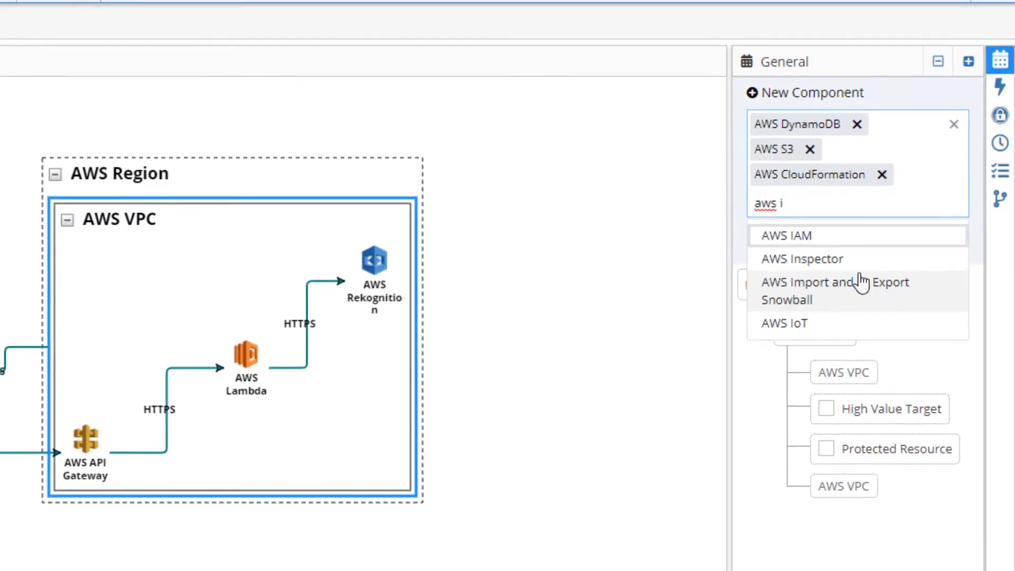
click(785, 234)
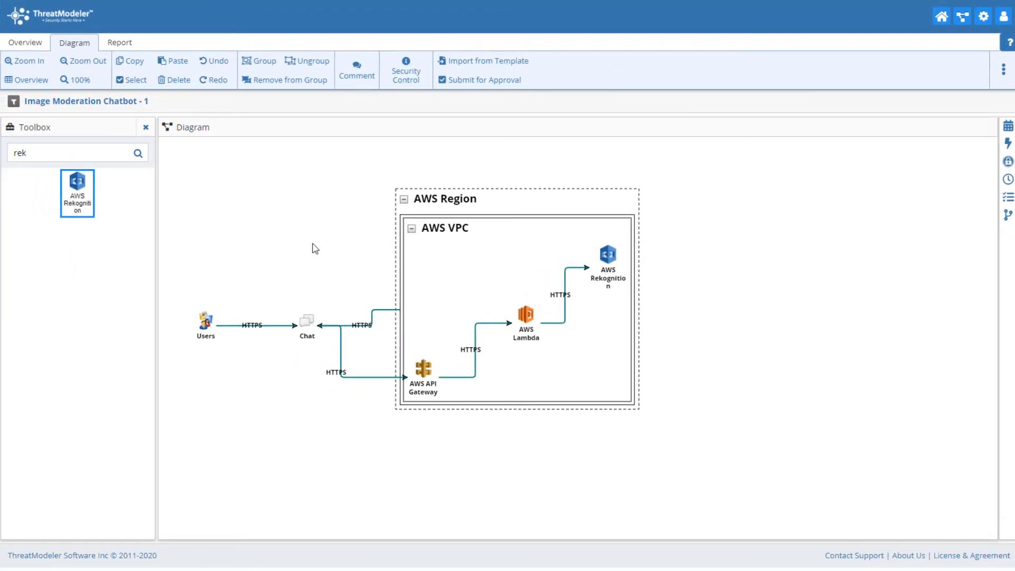
Switch to the Overview showing 30 threats and 67 security requirements
click(25, 42)
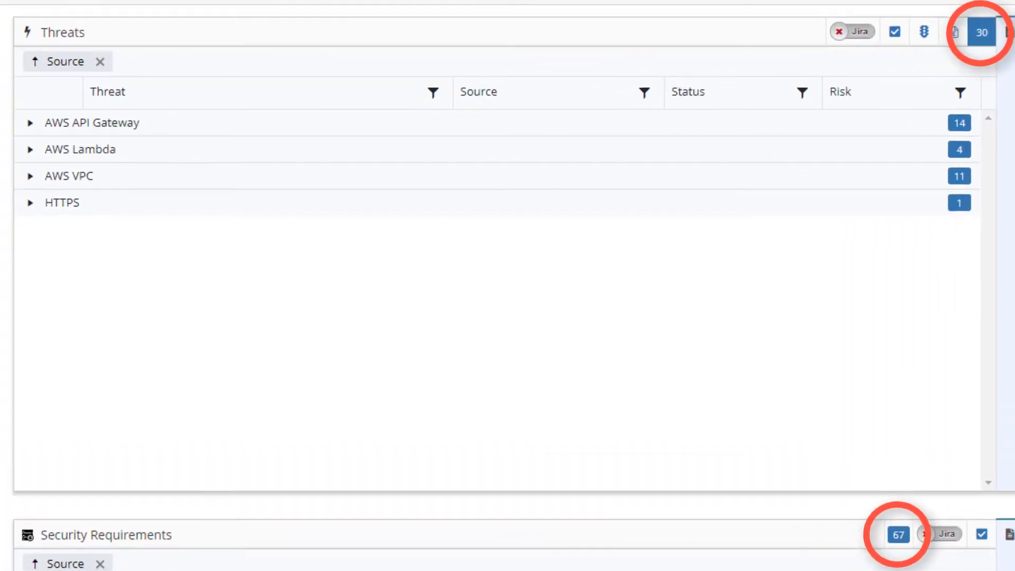
Expand AWS Lambda's threats and show the Malware Infection into Product Software description
scroll(down, 3)
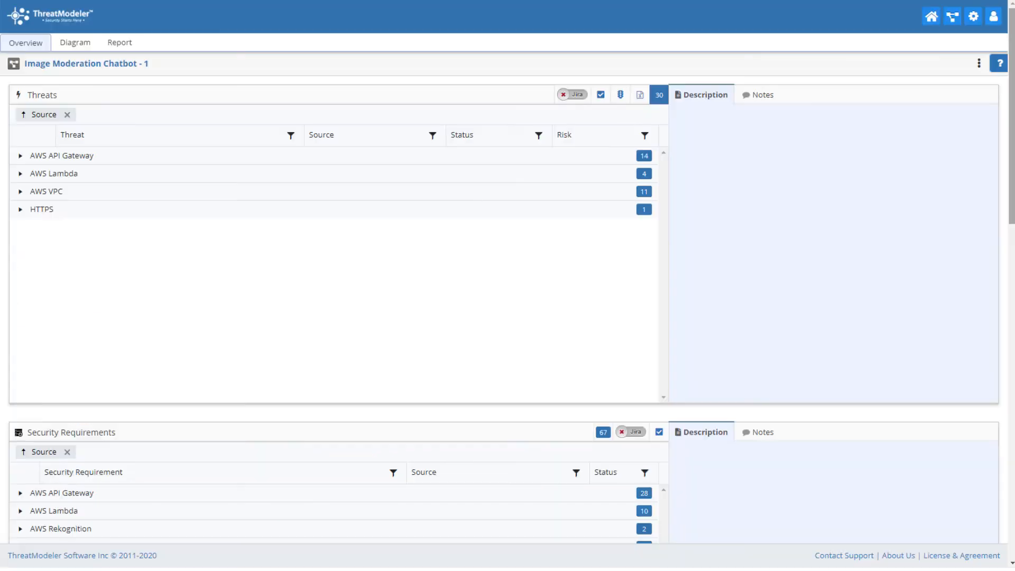
click(20, 173)
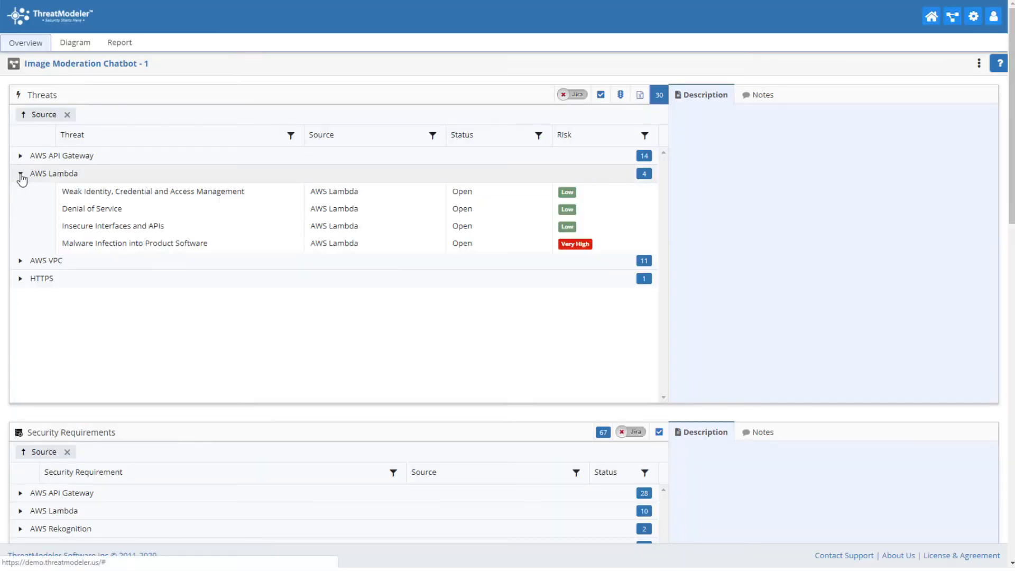
click(134, 243)
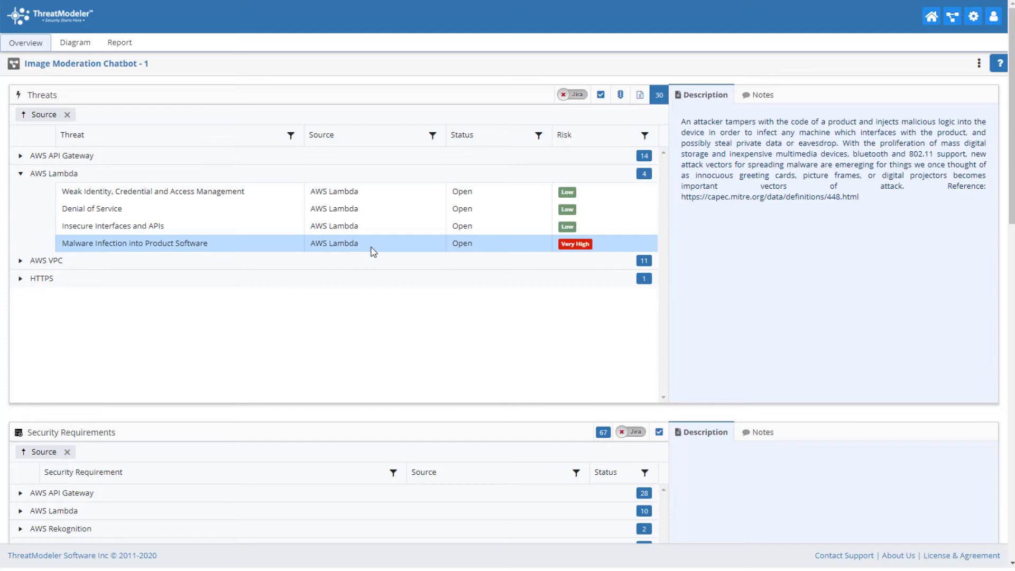
mouse_move(798, 227)
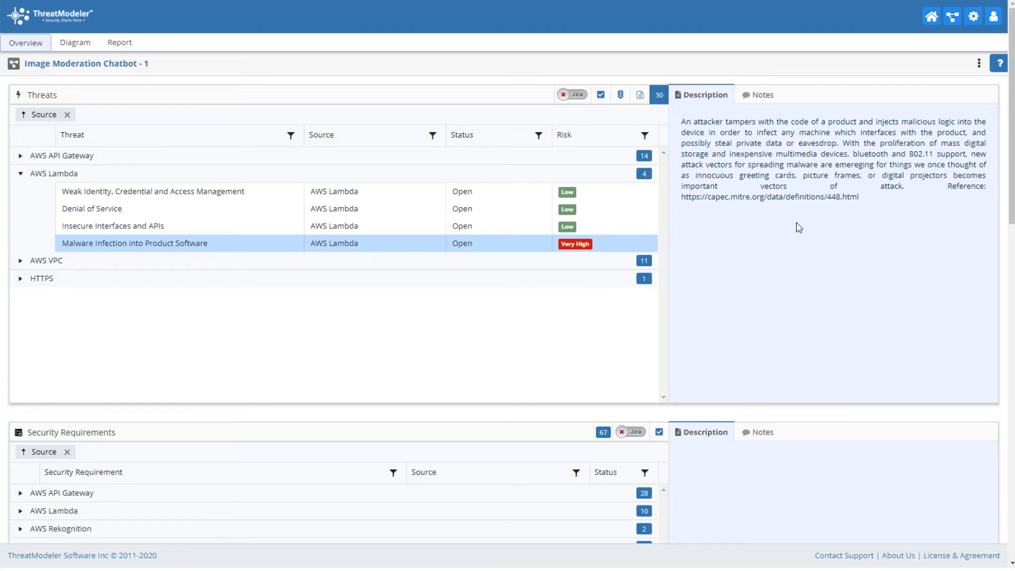